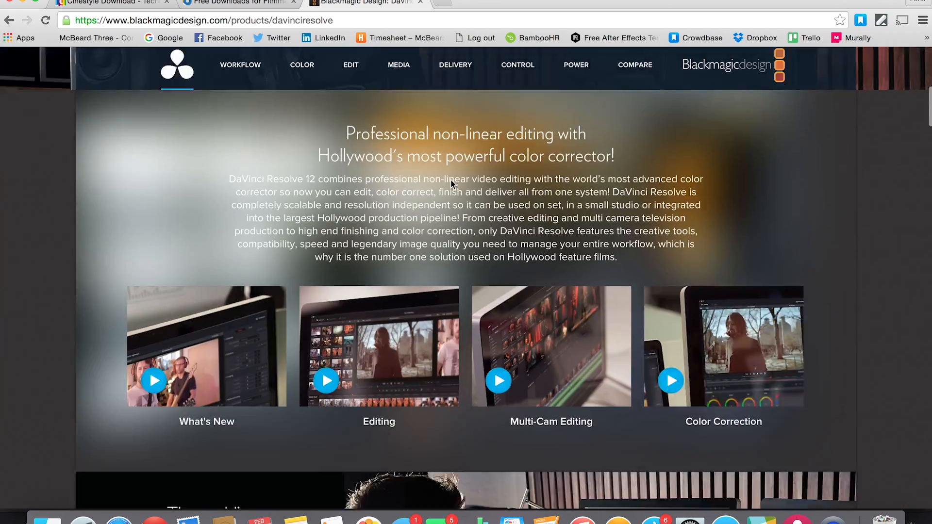
Step: Scroll down the Technicolor CineStyle Profile download page in the browser
scroll("down", 3)
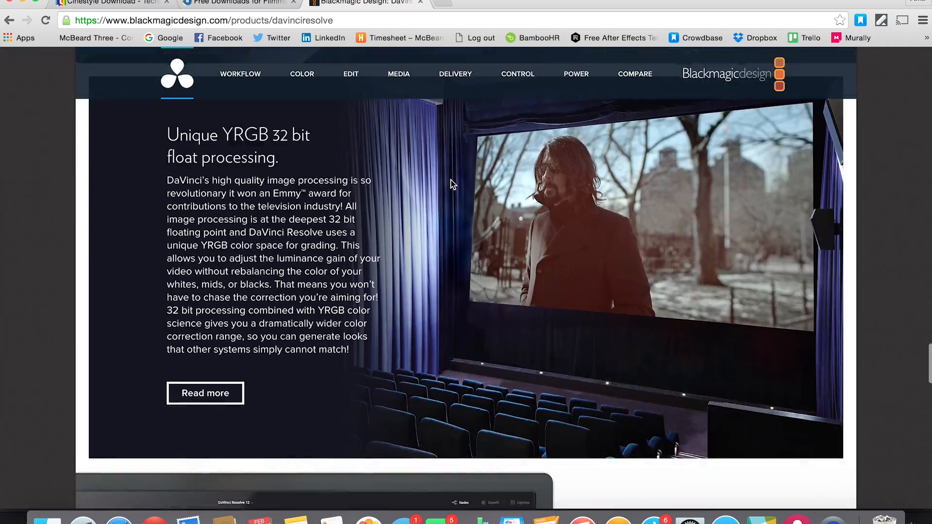
scroll("down", 3)
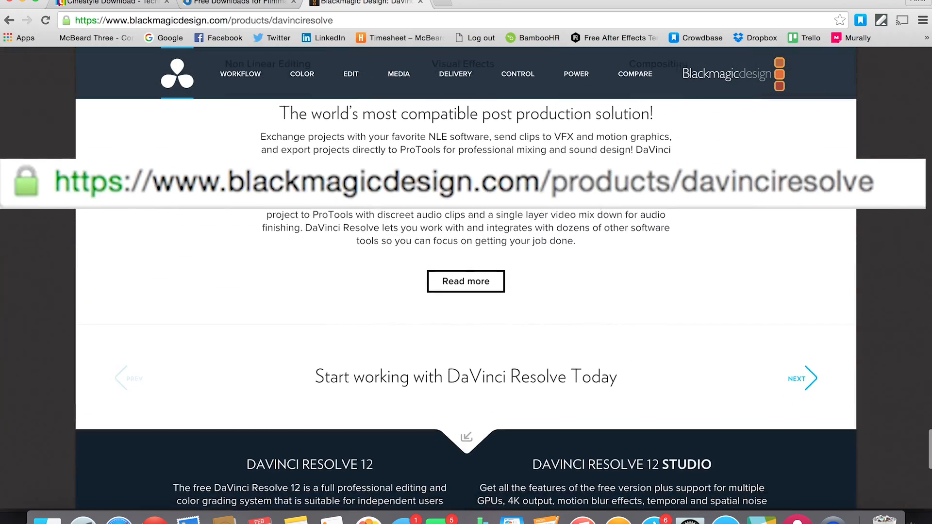
scroll("down", 3)
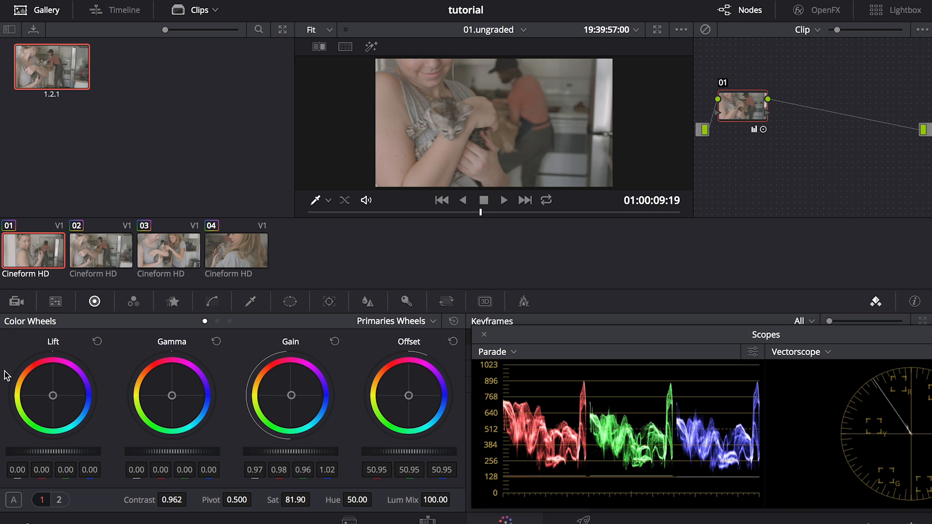
mouse_move(276, 451)
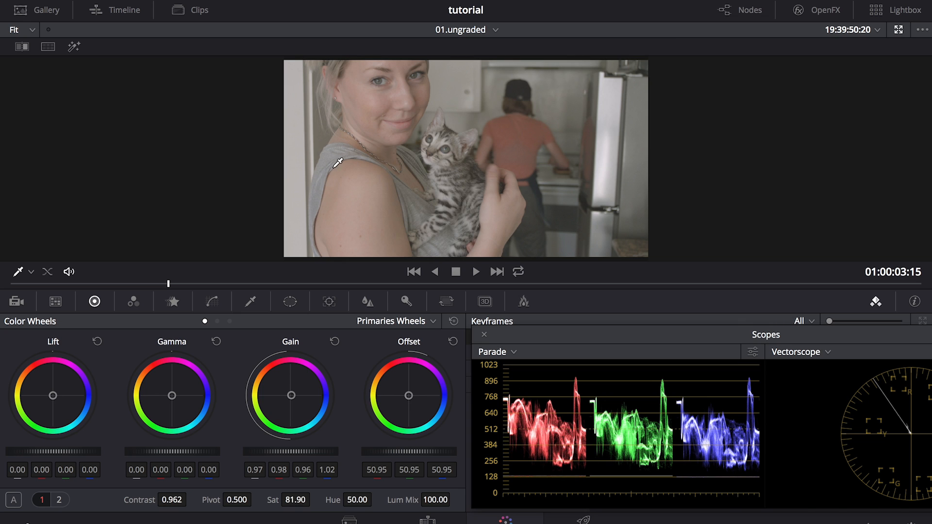
mouse_move(469, 157)
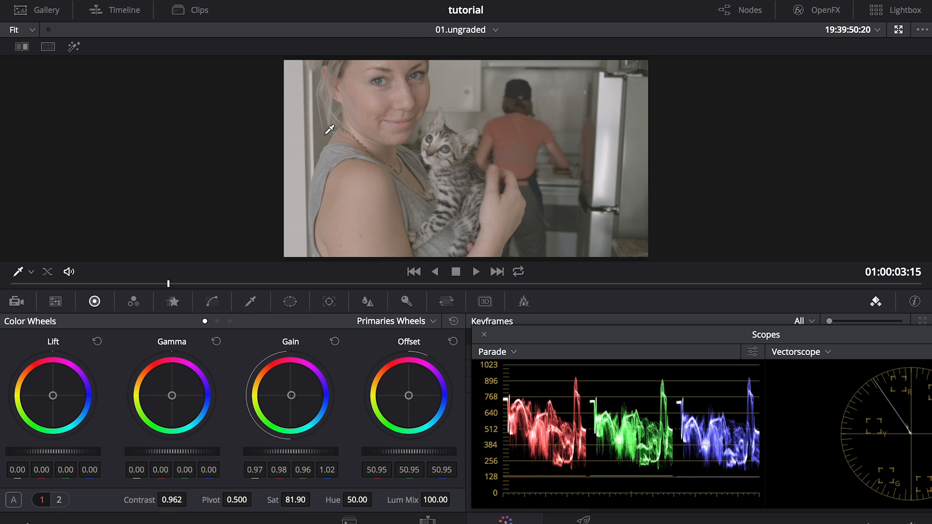
mouse_move(424, 223)
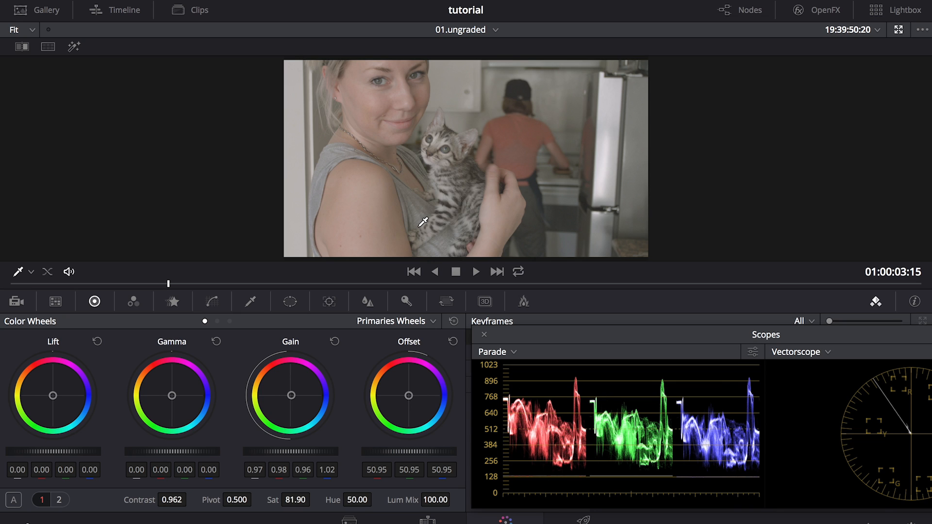
mouse_move(381, 205)
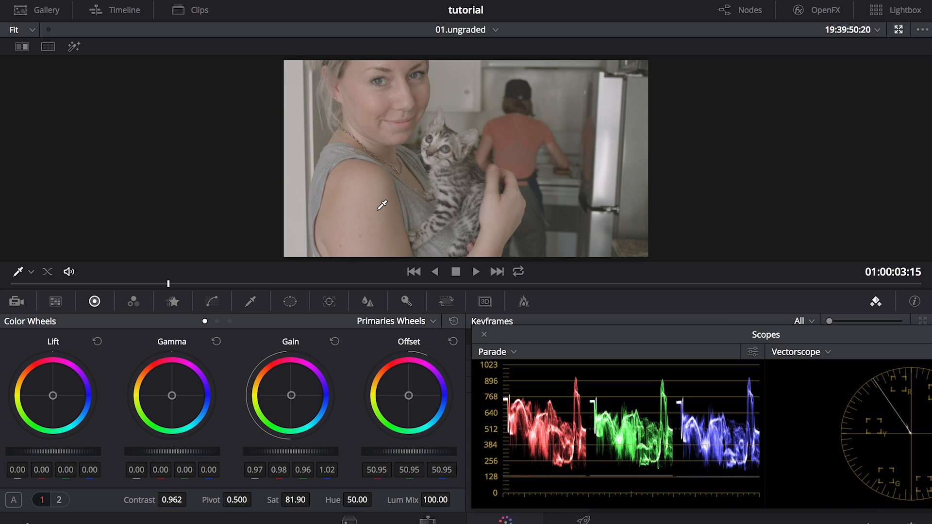
mouse_move(486, 122)
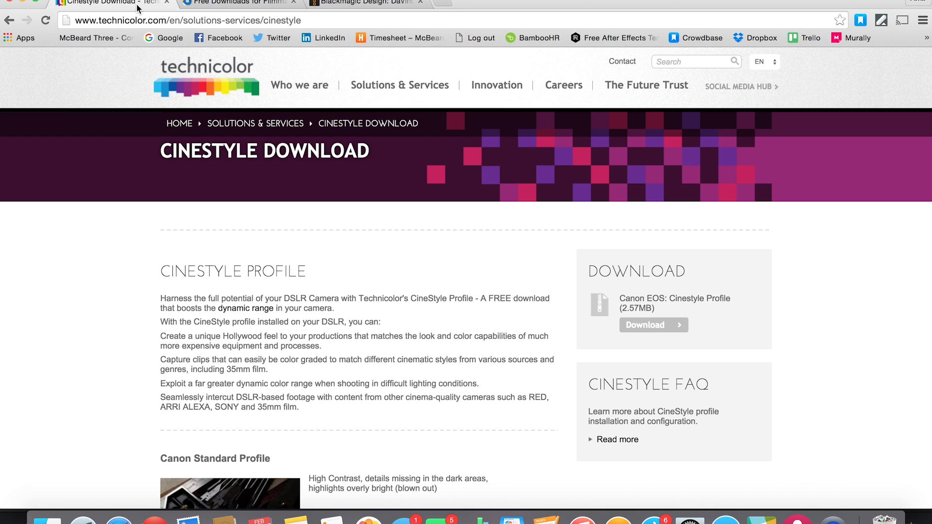
mouse_move(115, 169)
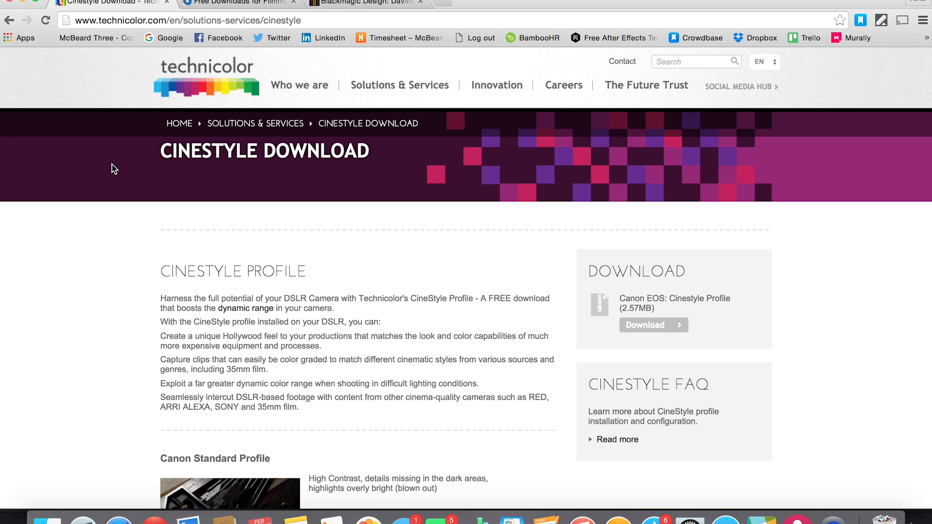
mouse_move(564, 229)
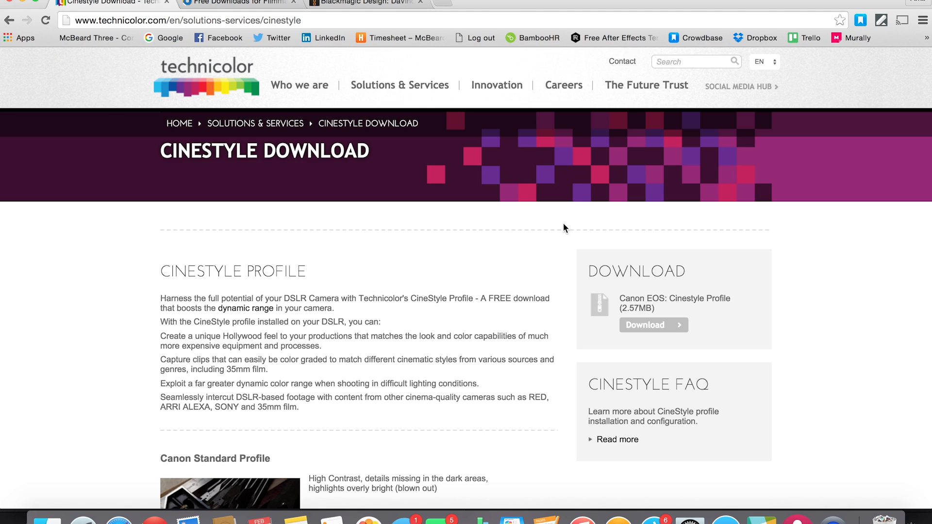
mouse_move(857, 355)
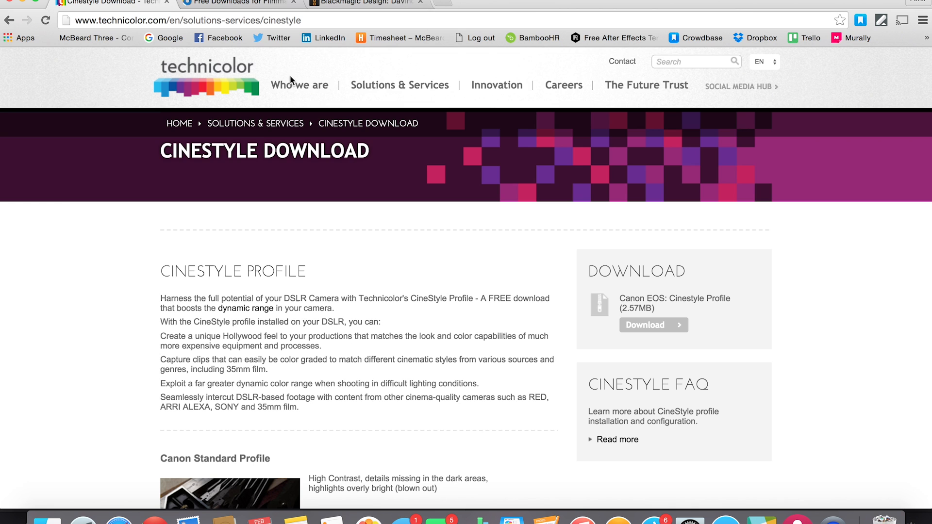
Step: Switch to the vision-color.com Free Downloads tab showing VisionLOG RAW
left_click(235, 4)
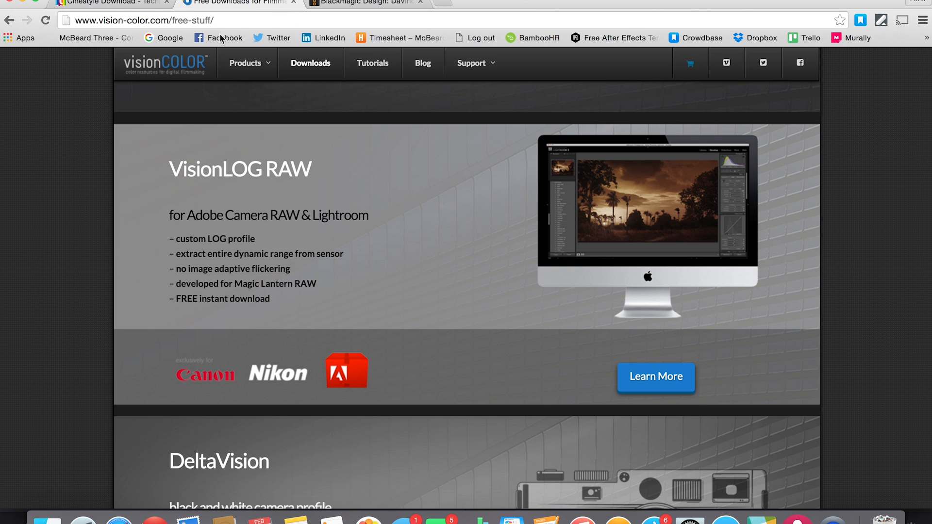
mouse_move(88, 238)
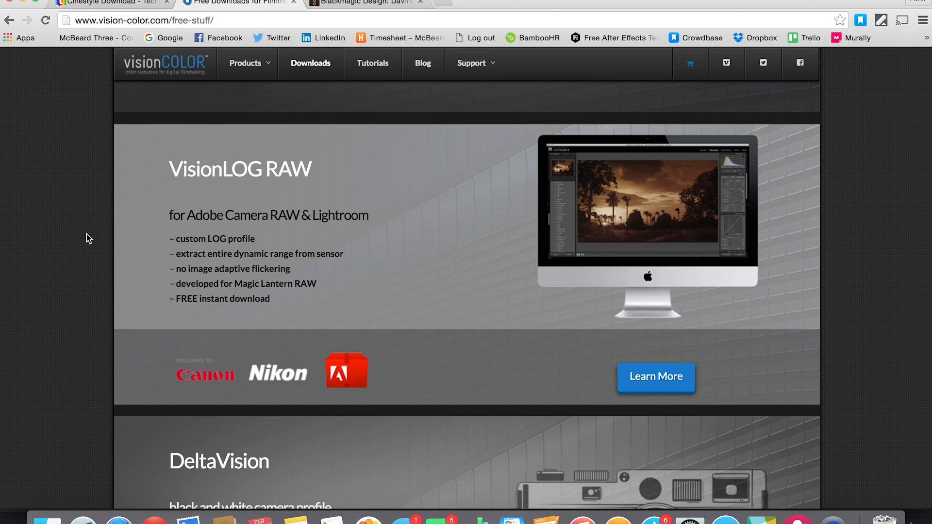
mouse_move(336, 236)
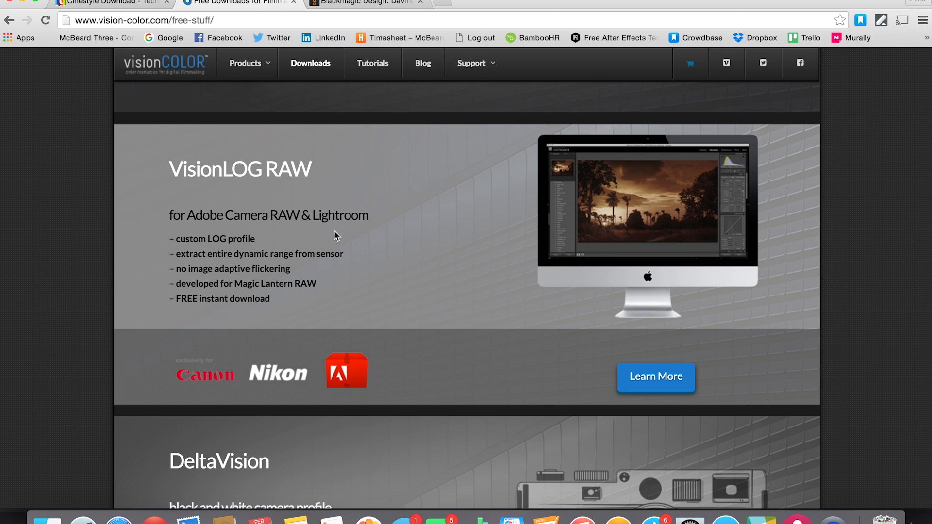
mouse_move(590, 239)
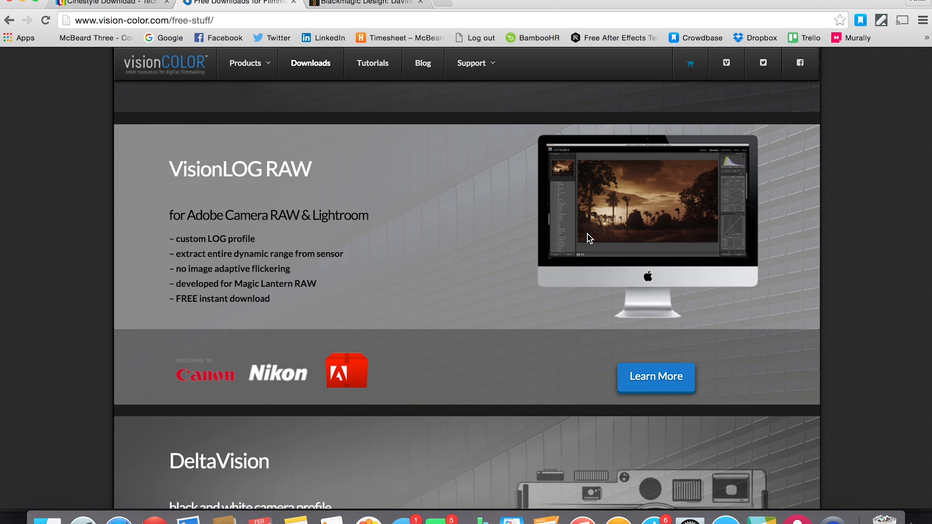
mouse_move(291, 125)
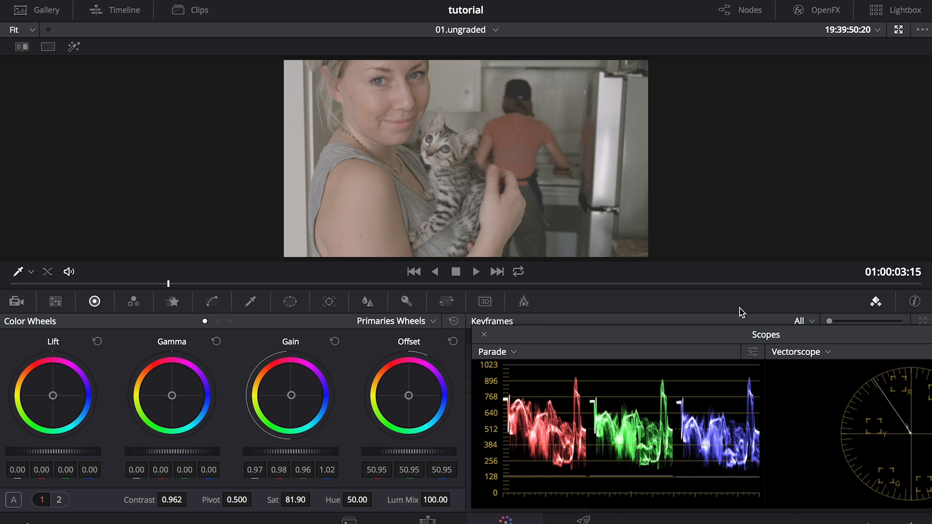
mouse_move(686, 36)
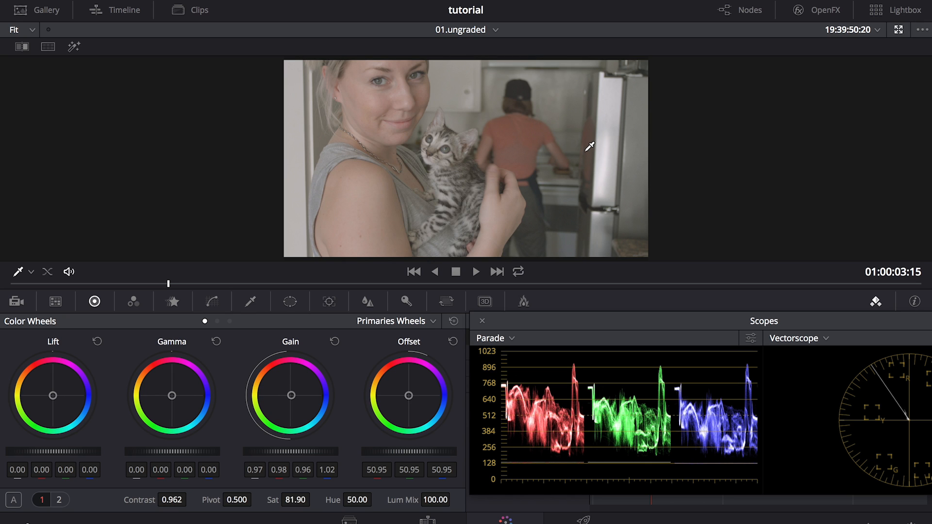
mouse_move(595, 173)
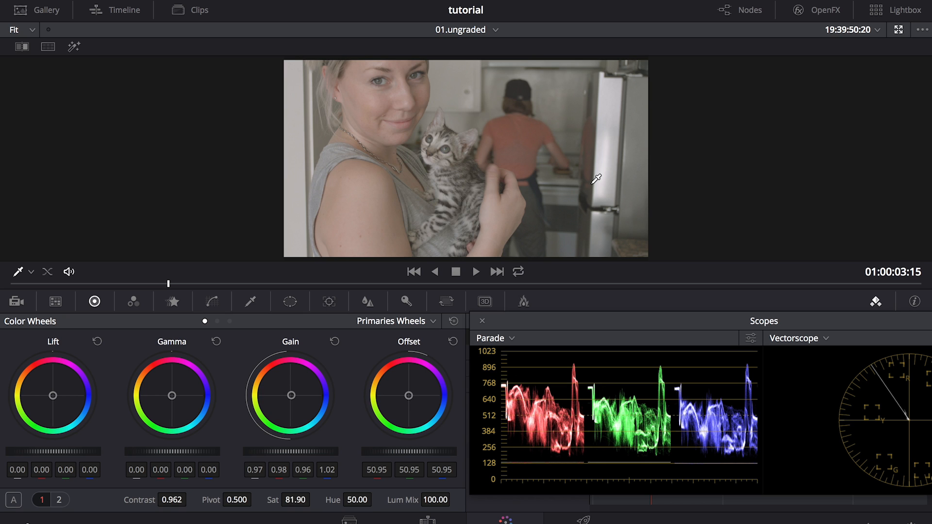
mouse_move(594, 224)
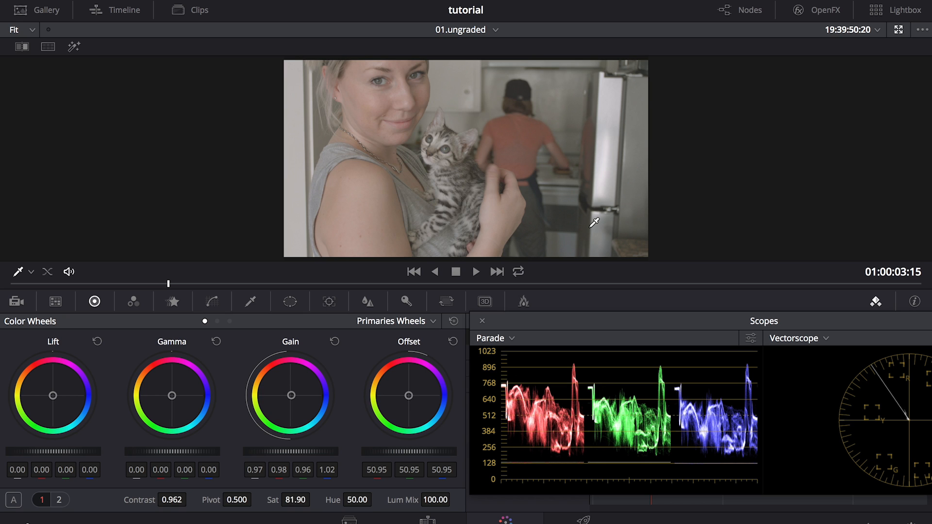
mouse_move(528, 243)
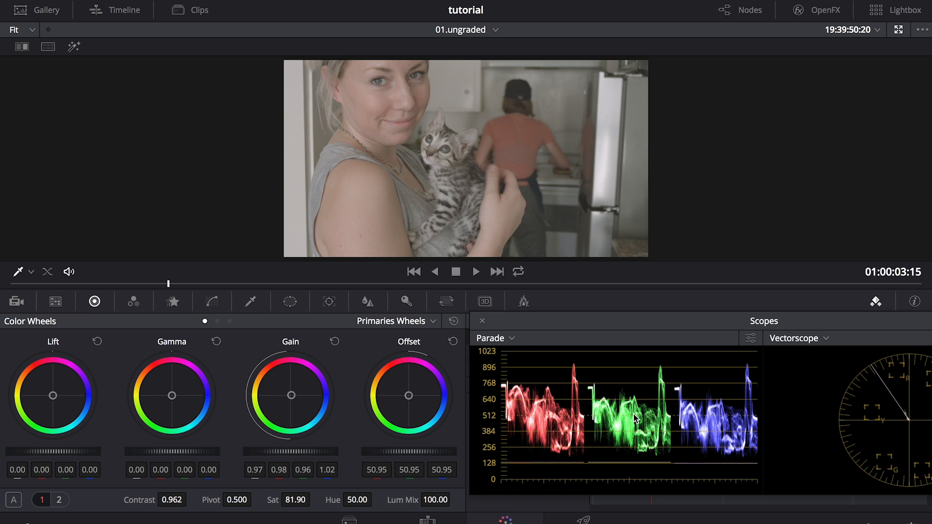
mouse_move(603, 377)
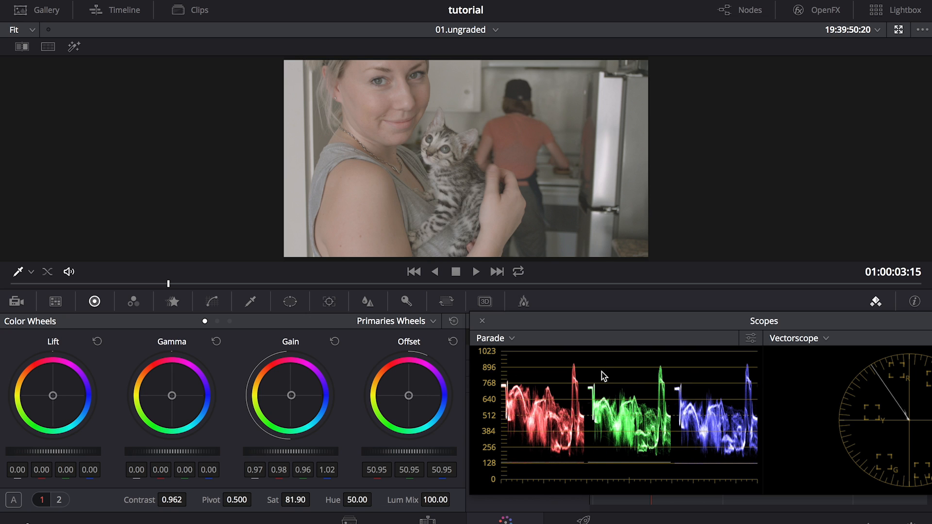
mouse_move(597, 380)
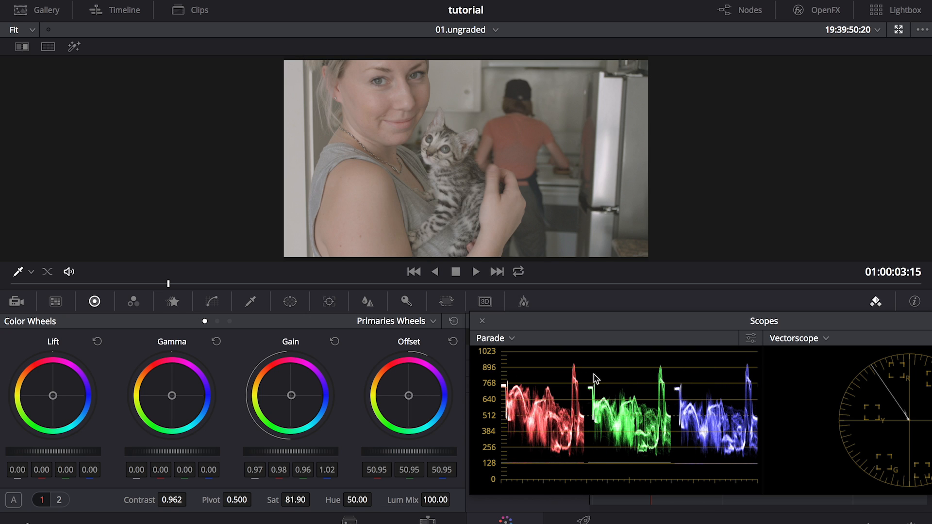
mouse_move(309, 414)
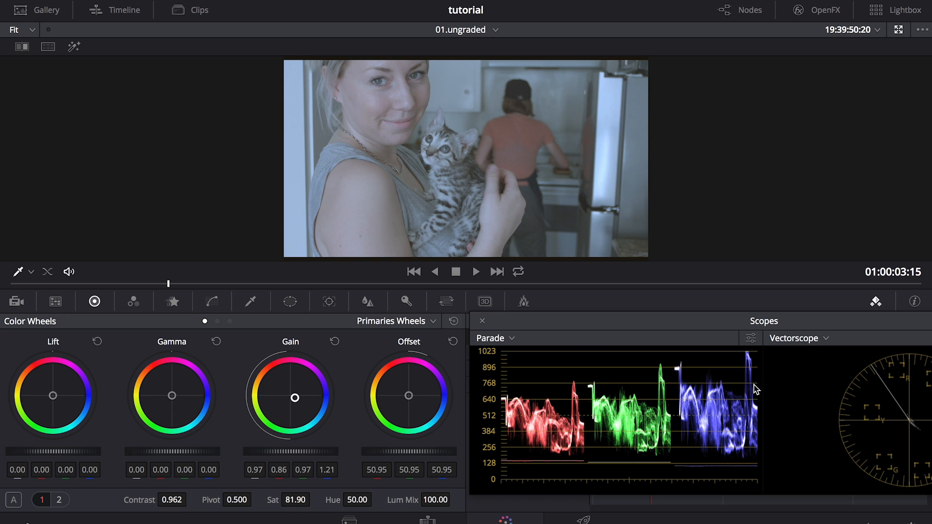
mouse_move(547, 425)
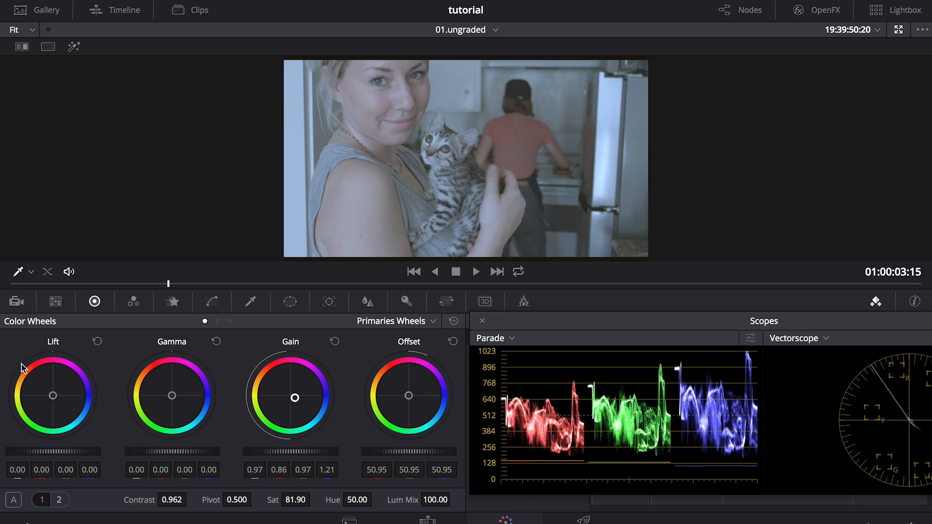
mouse_move(71, 360)
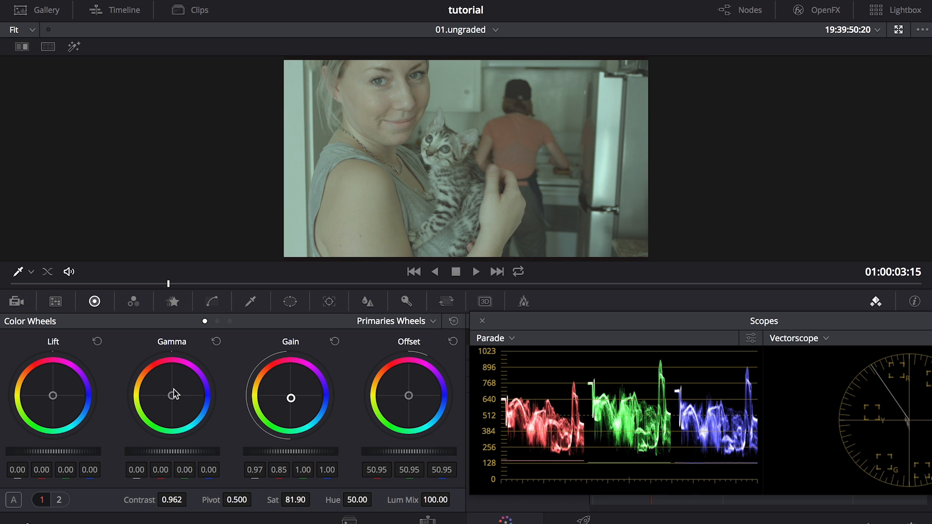
mouse_move(312, 380)
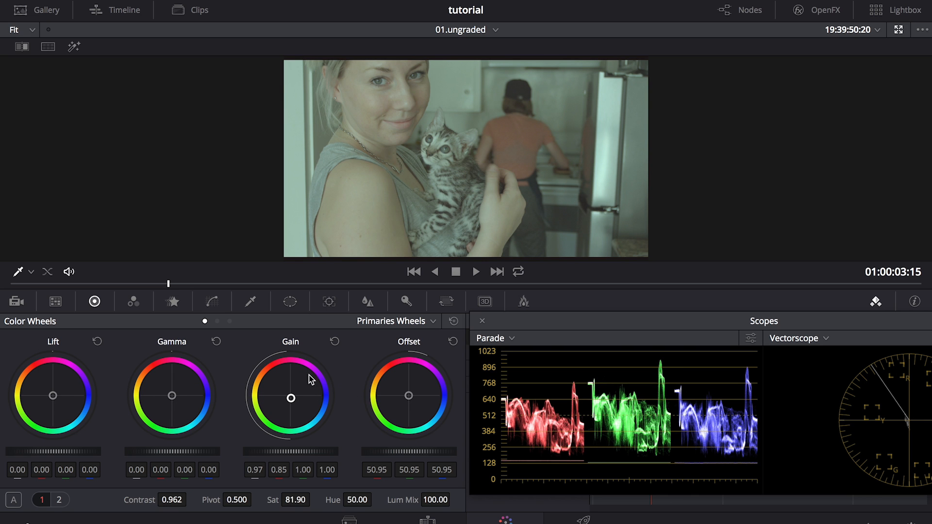
Step: Test a blue-teal tint on the Gain wheel, then pull the highlights back near neutral
left_click_drag(290, 397, 278, 373)
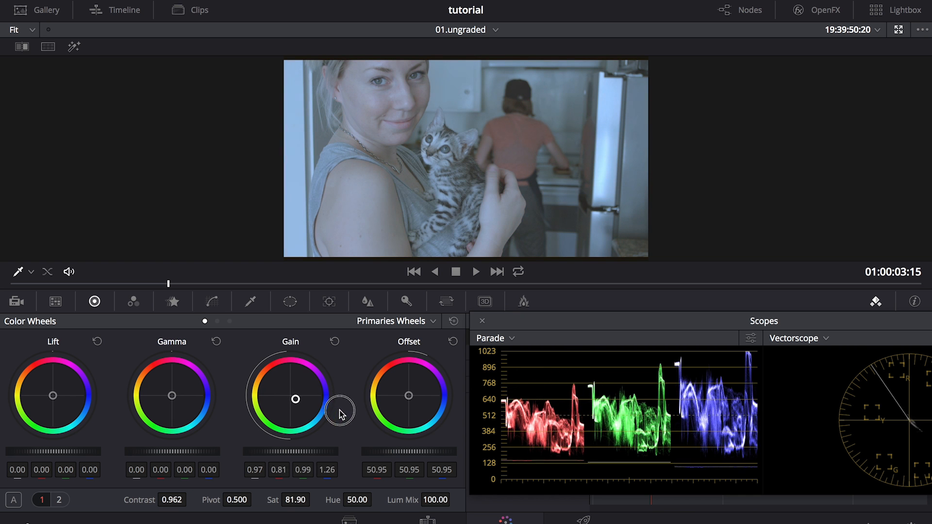
left_click_drag(340, 414, 291, 396)
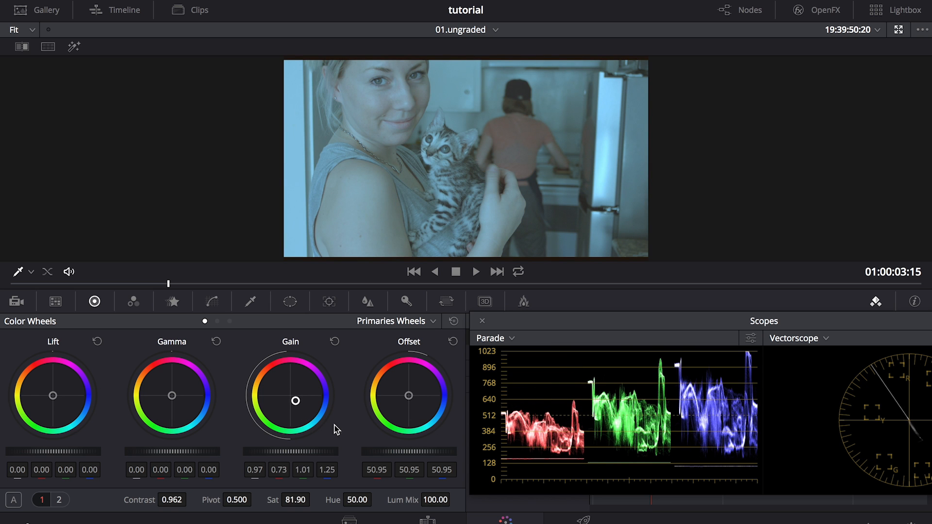
left_click_drag(295, 400, 294, 399)
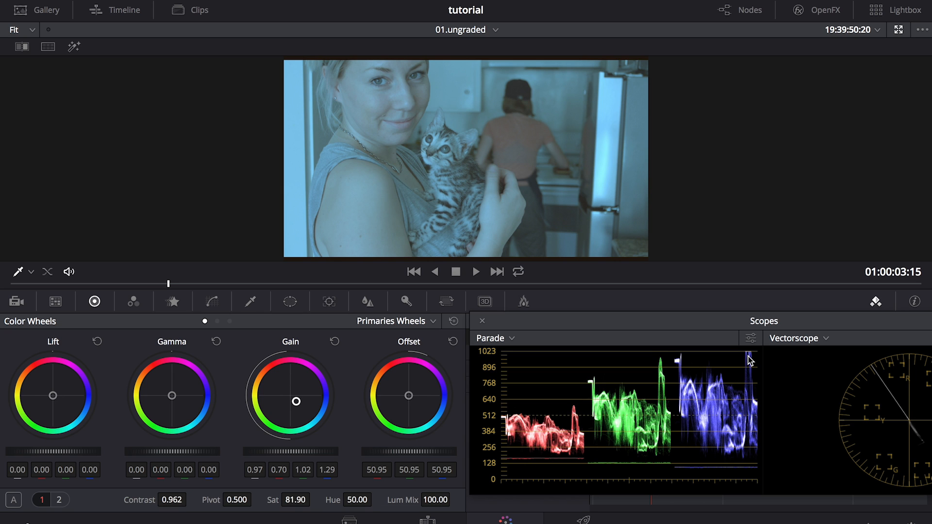
mouse_move(636, 401)
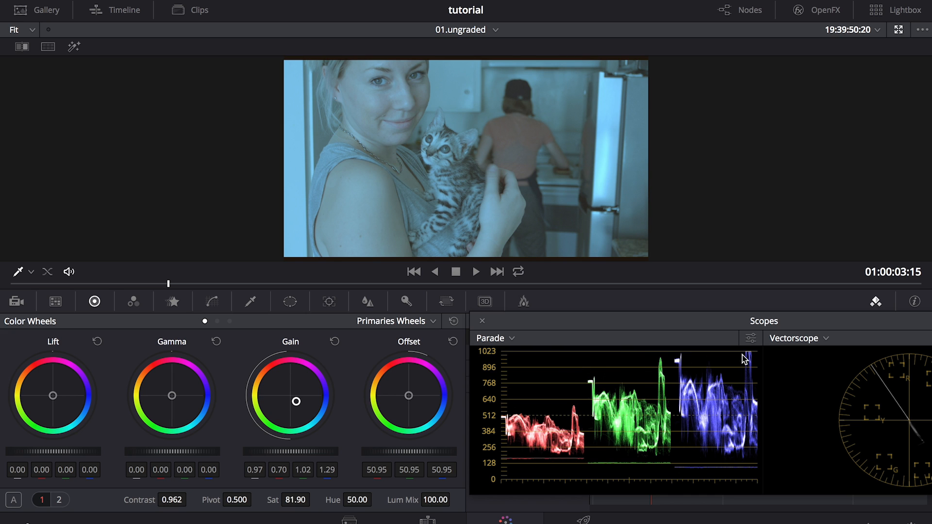
mouse_move(351, 405)
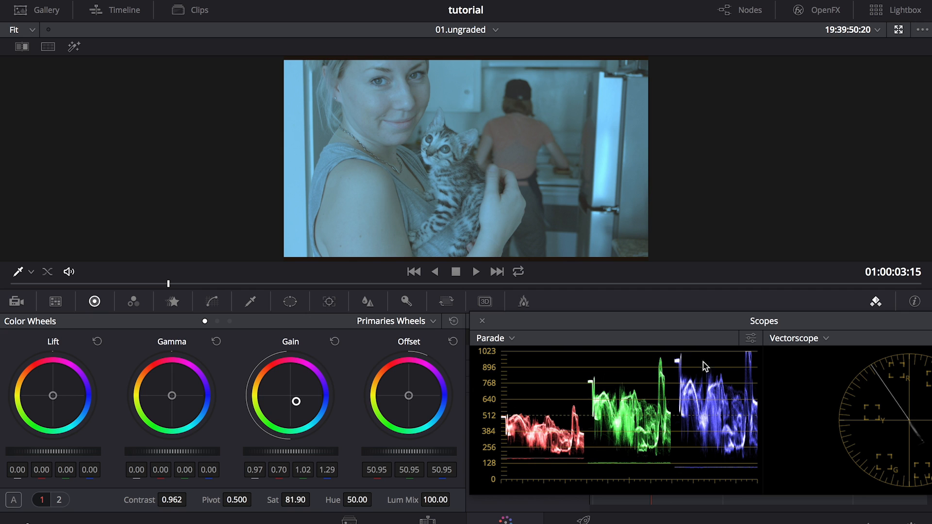
mouse_move(297, 407)
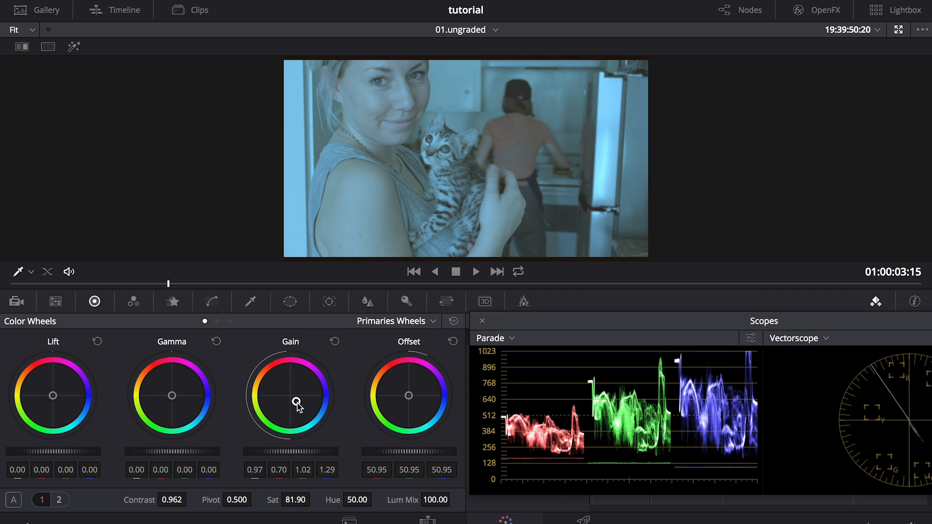
left_click_drag(297, 401, 291, 397)
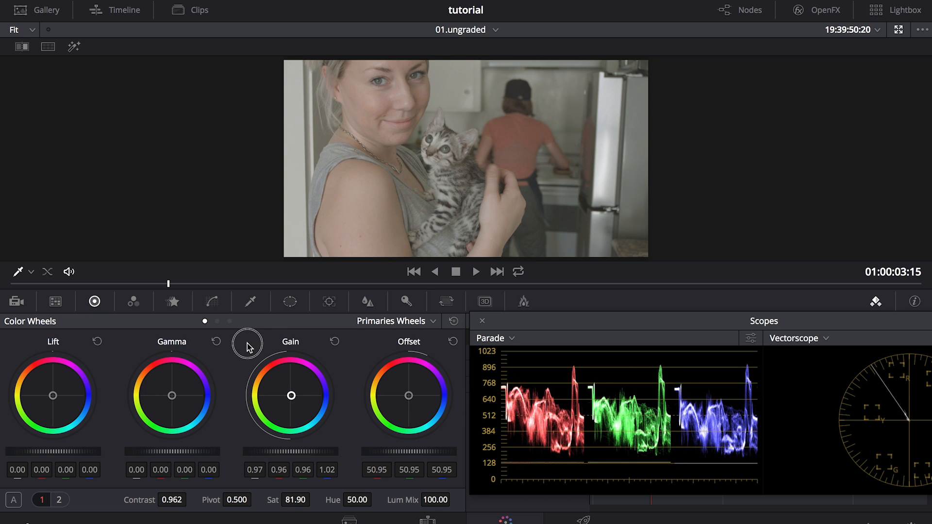
mouse_move(481, 355)
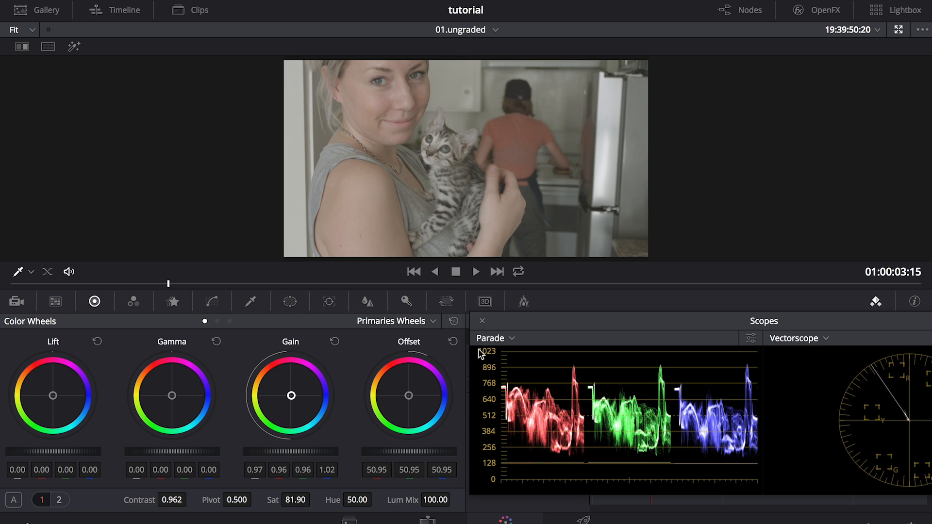
mouse_move(633, 134)
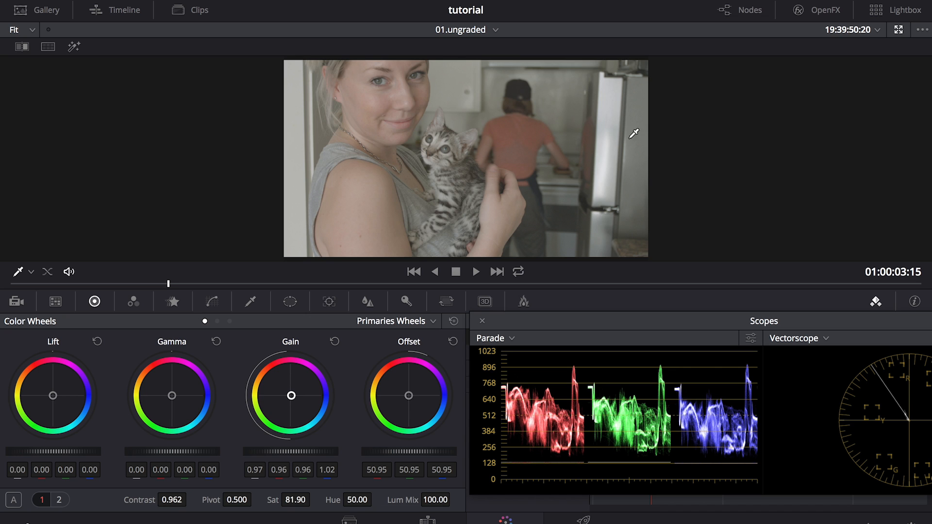
mouse_move(499, 194)
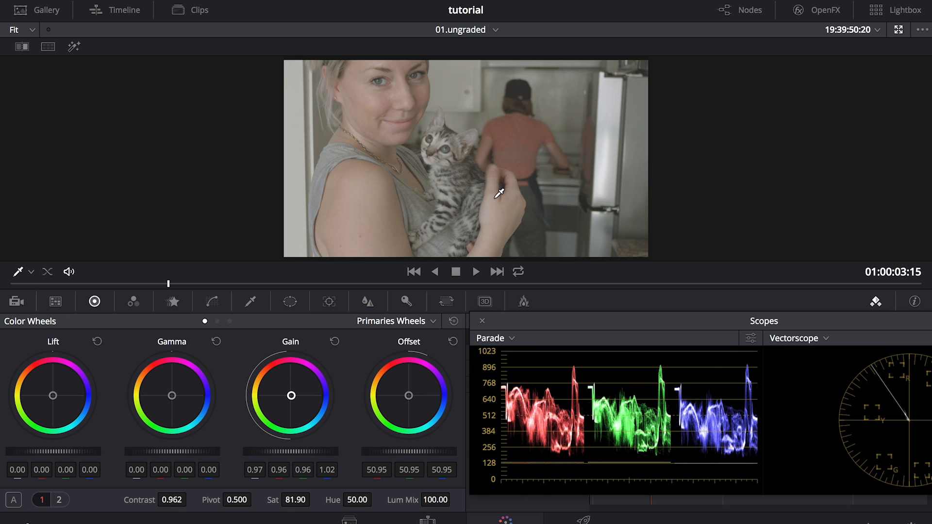
mouse_move(493, 475)
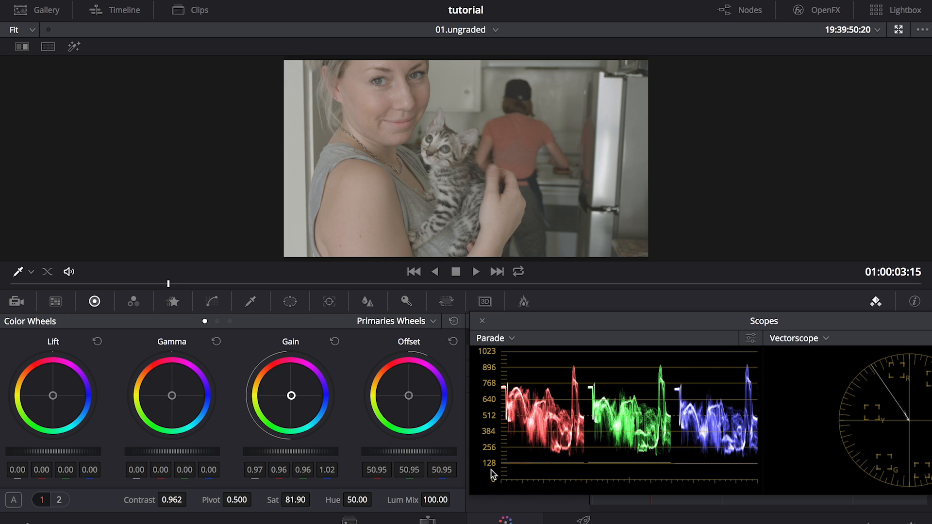
mouse_move(672, 482)
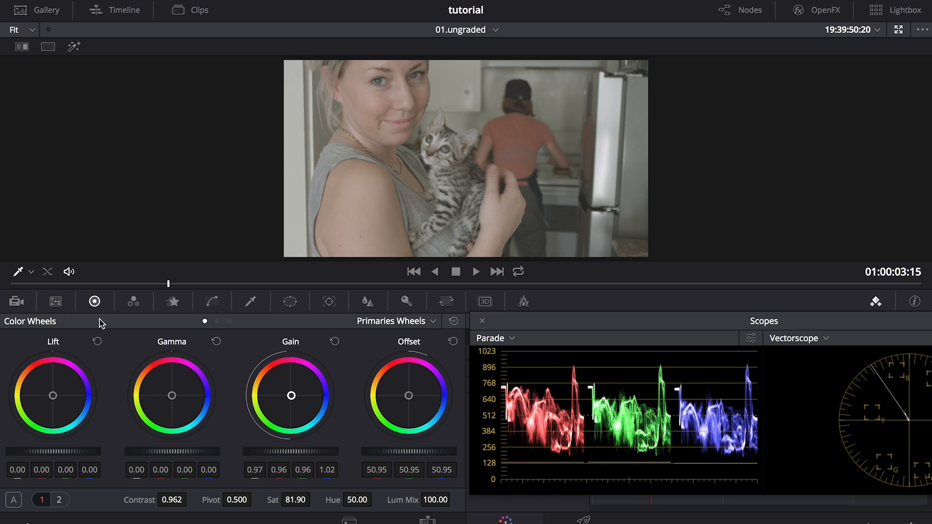
mouse_move(110, 384)
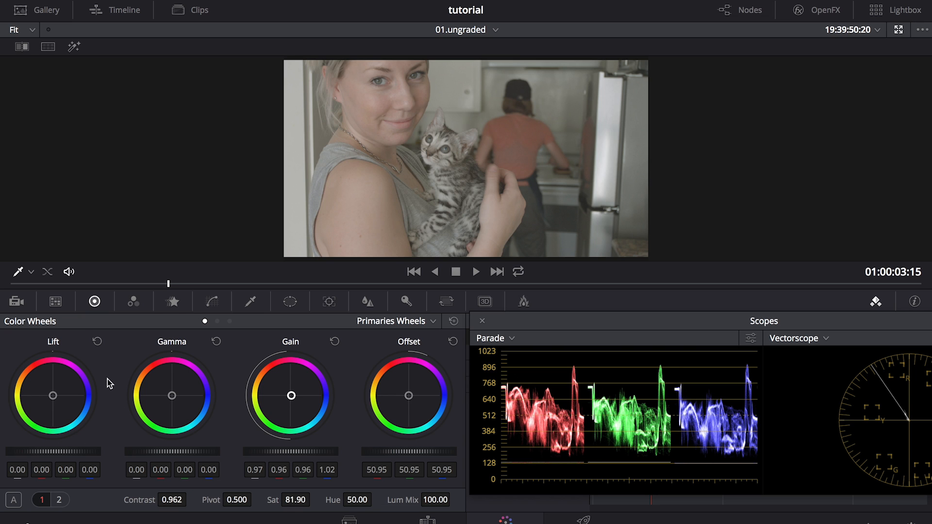
mouse_move(86, 334)
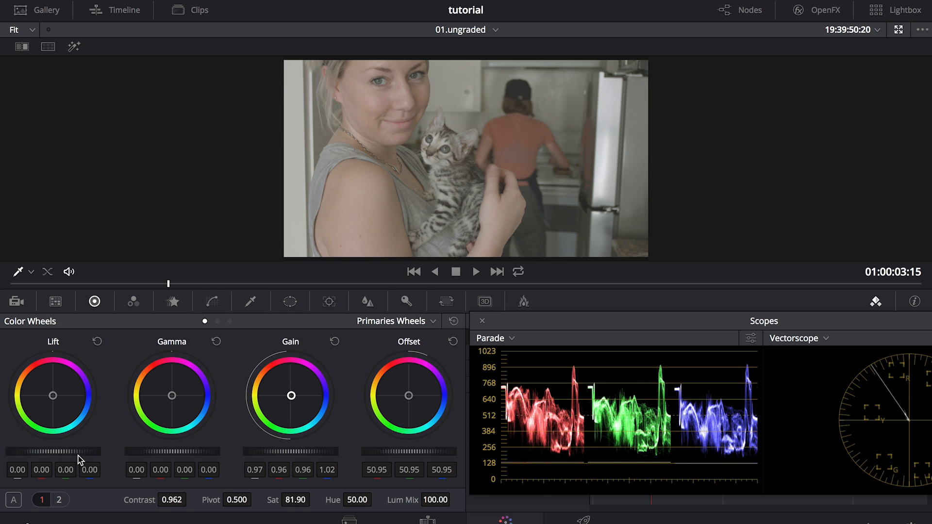
mouse_move(81, 456)
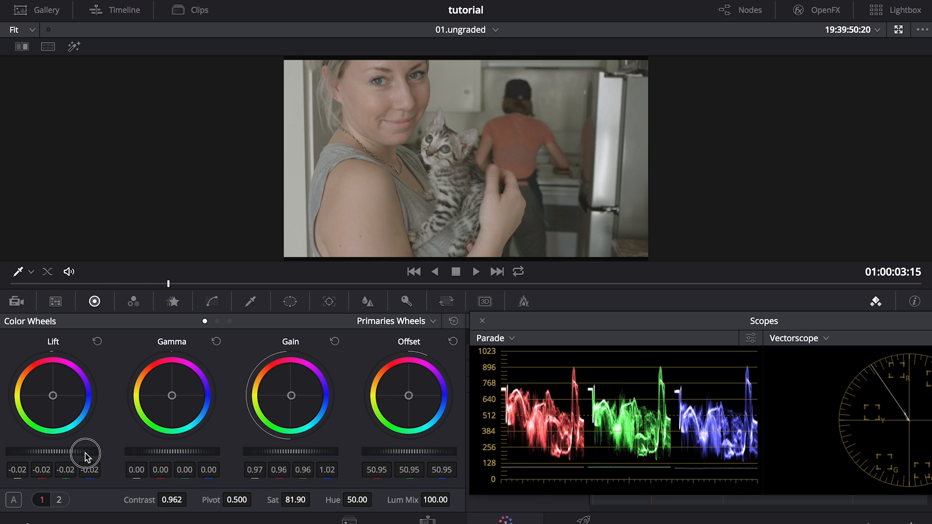
Step: Lower the Lift master slider to about -0.07 for deeper blacks
left_click_drag(86, 450, 42, 450)
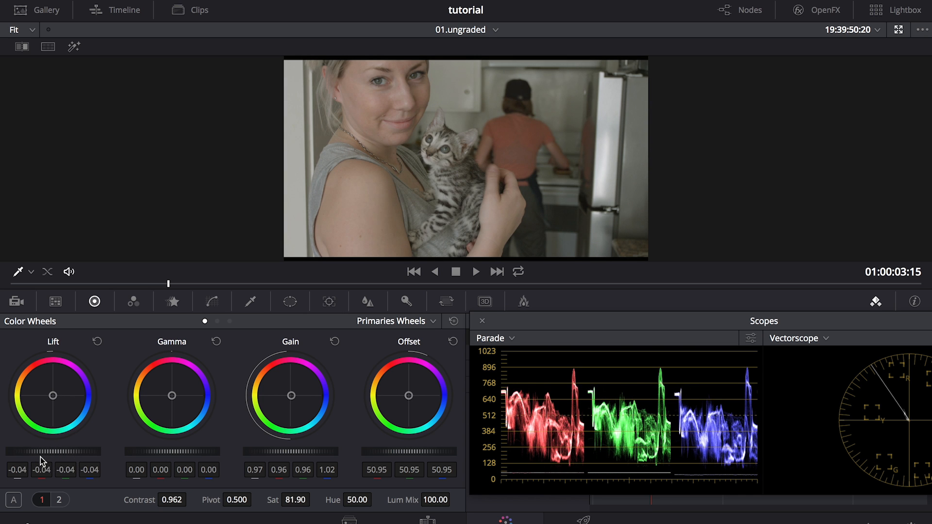
left_click_drag(53, 451, 42, 451)
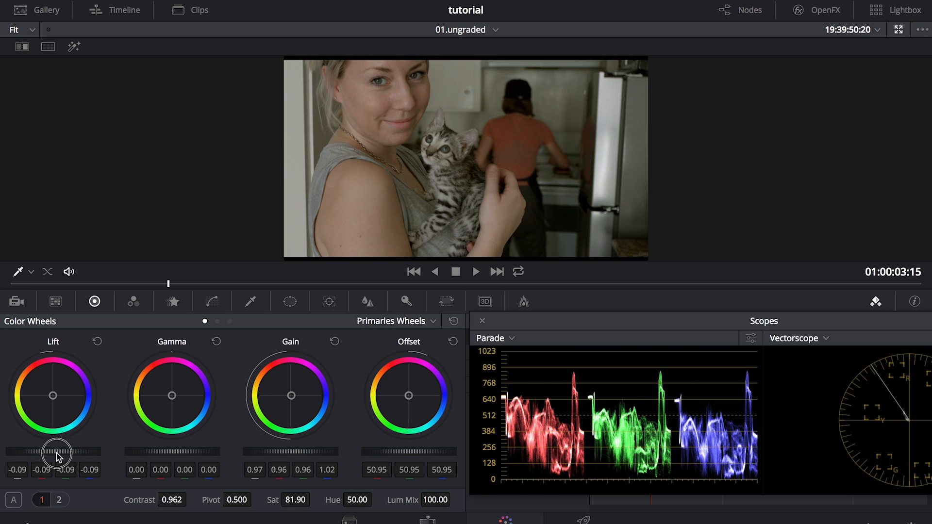
left_click_drag(56, 452, 89, 455)
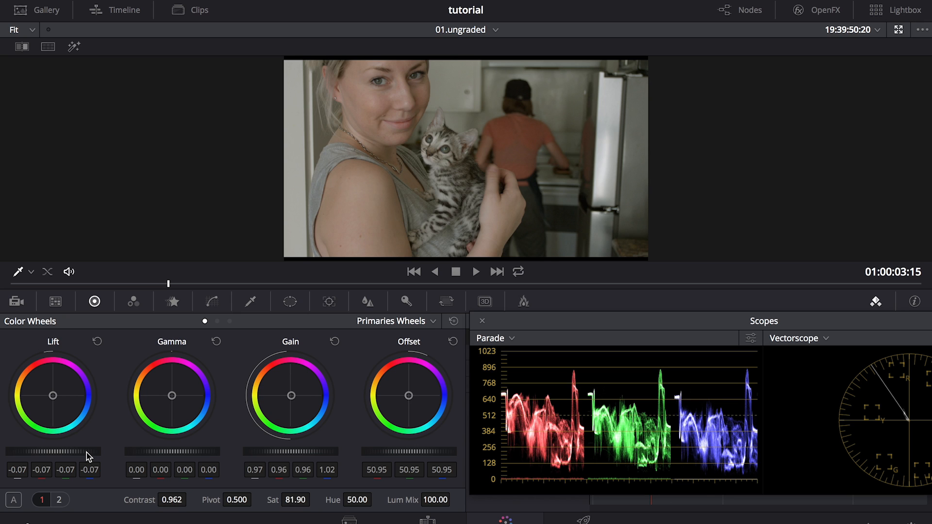
mouse_move(272, 348)
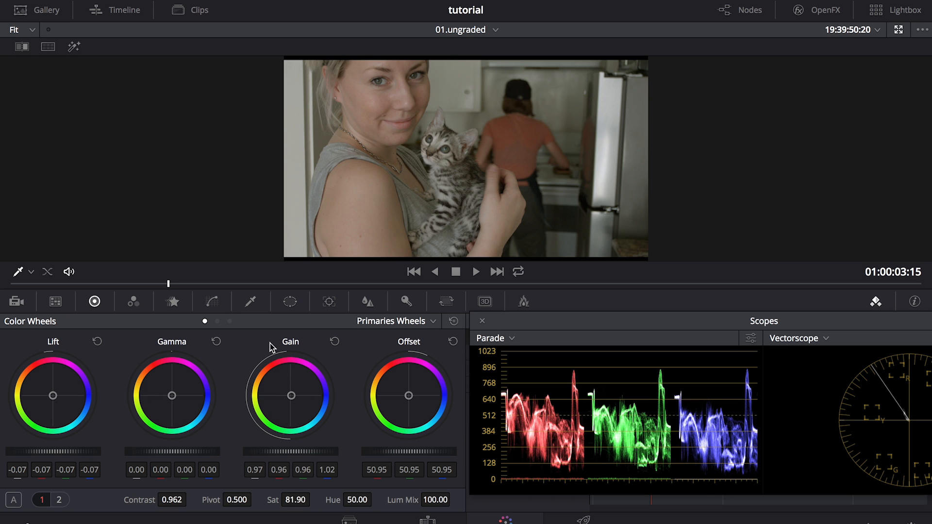
mouse_move(238, 378)
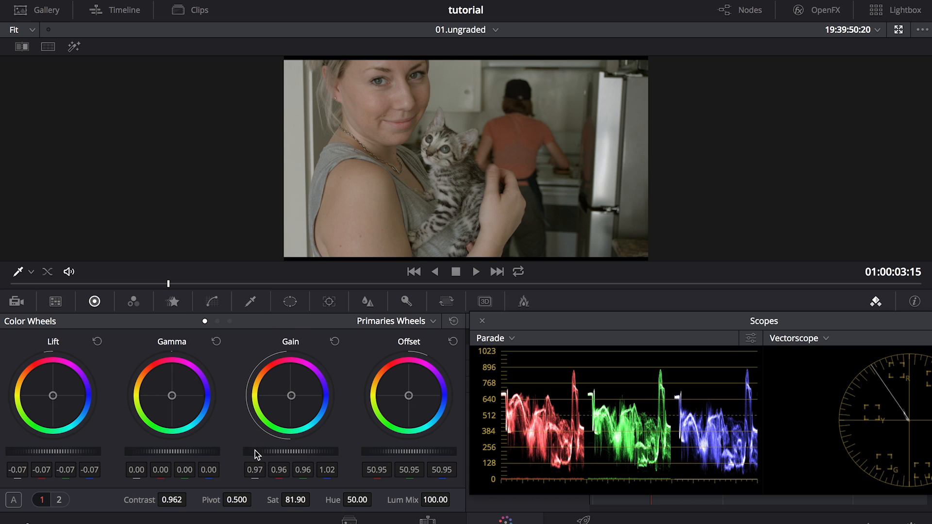
left_click_drag(261, 452, 274, 452)
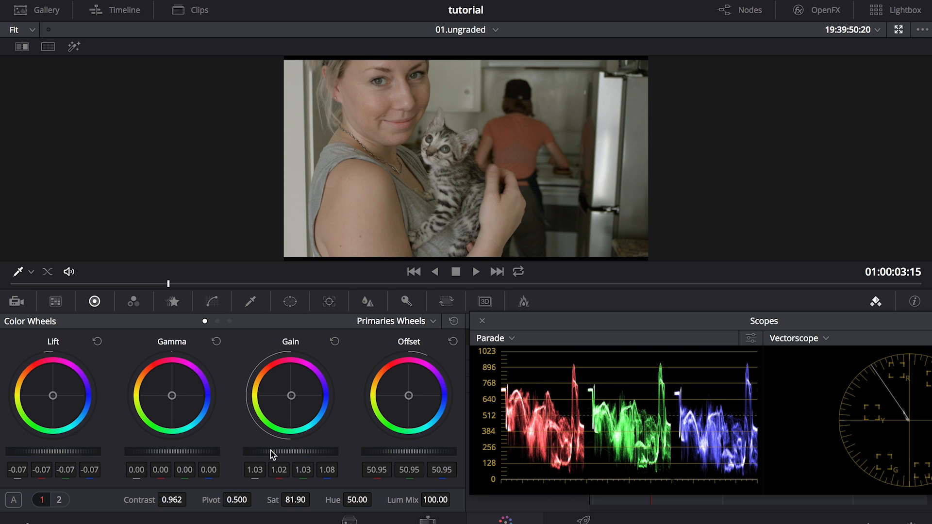
left_click_drag(271, 451, 286, 451)
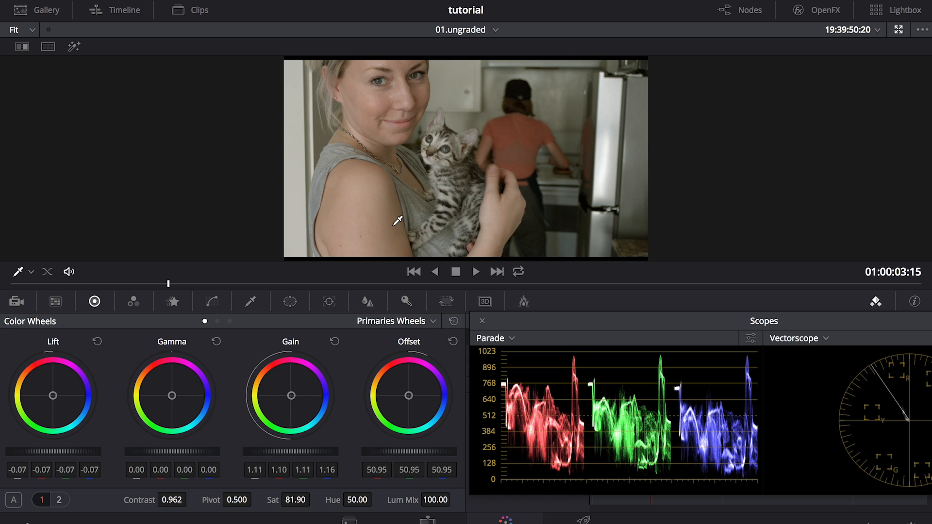
mouse_move(420, 226)
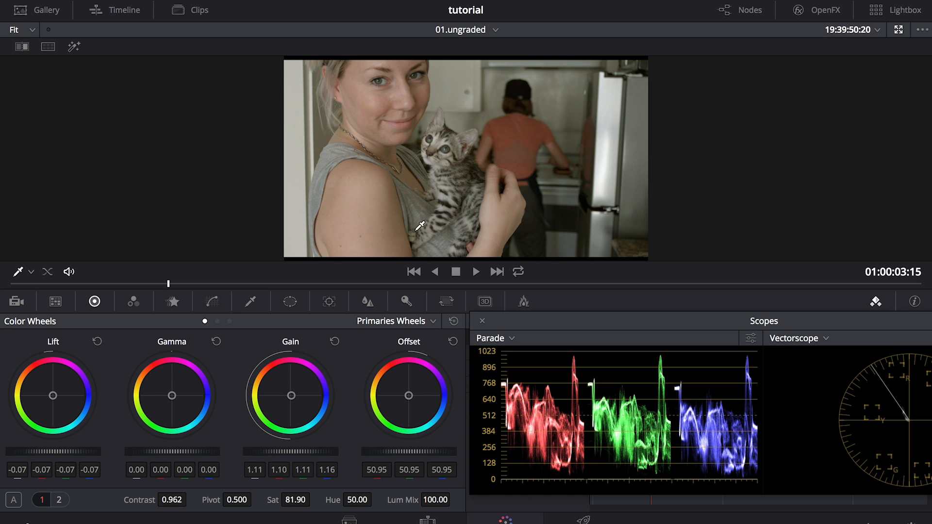
mouse_move(491, 222)
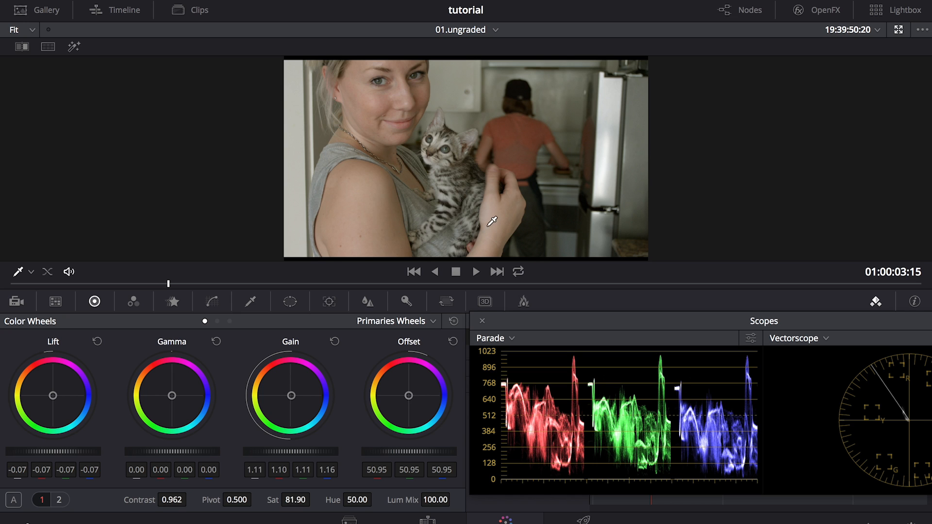
mouse_move(532, 196)
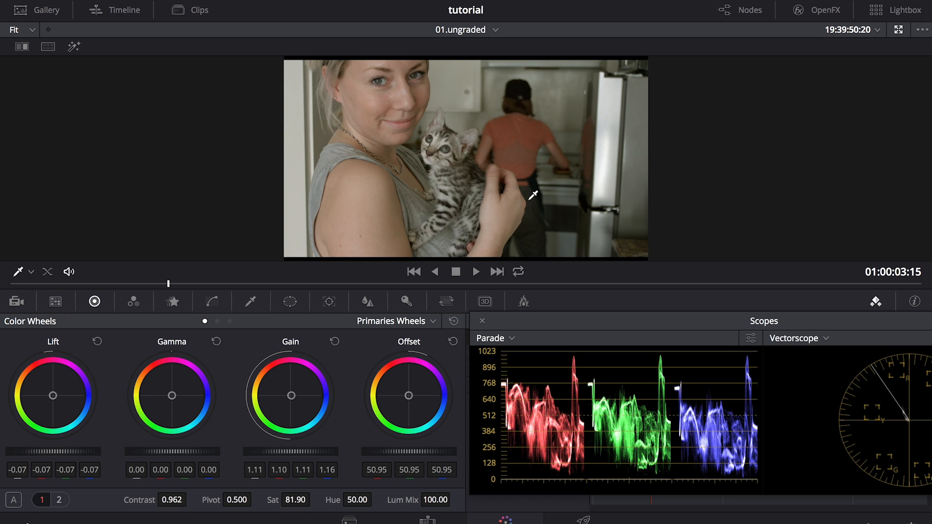
mouse_move(310, 228)
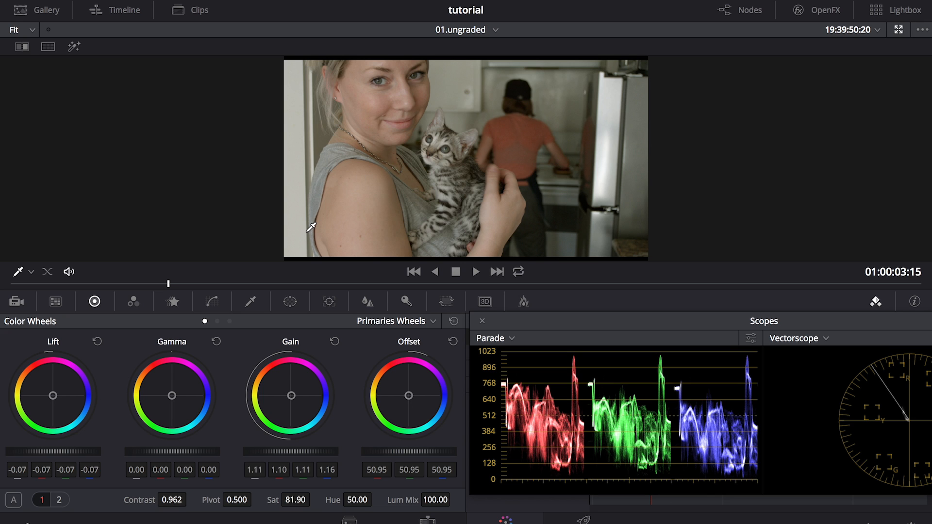
mouse_move(132, 521)
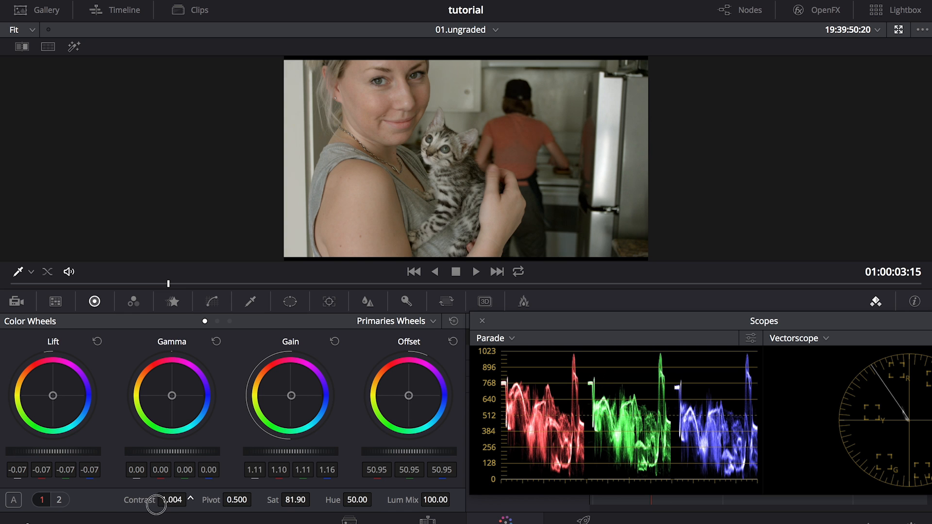
Step: Raise the Contrast value to about 1.318
left_click_drag(155, 506, 173, 502)
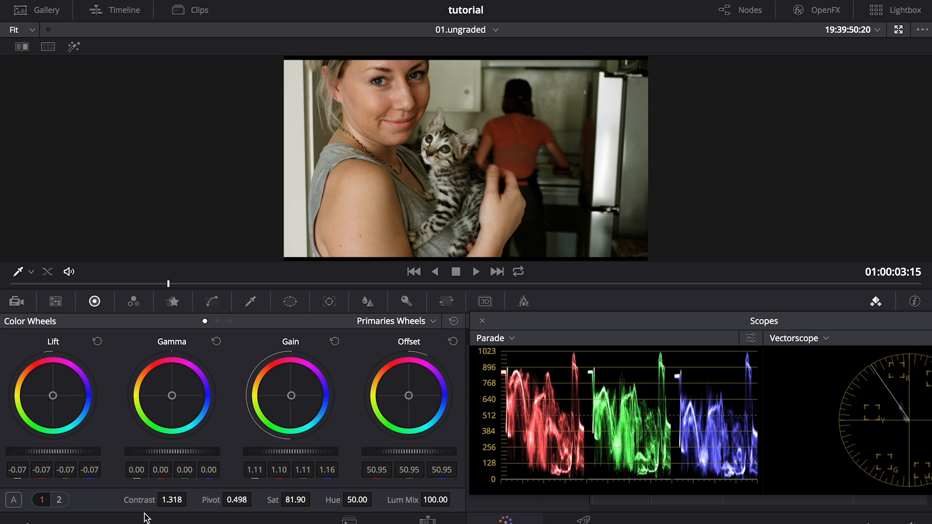
mouse_move(148, 457)
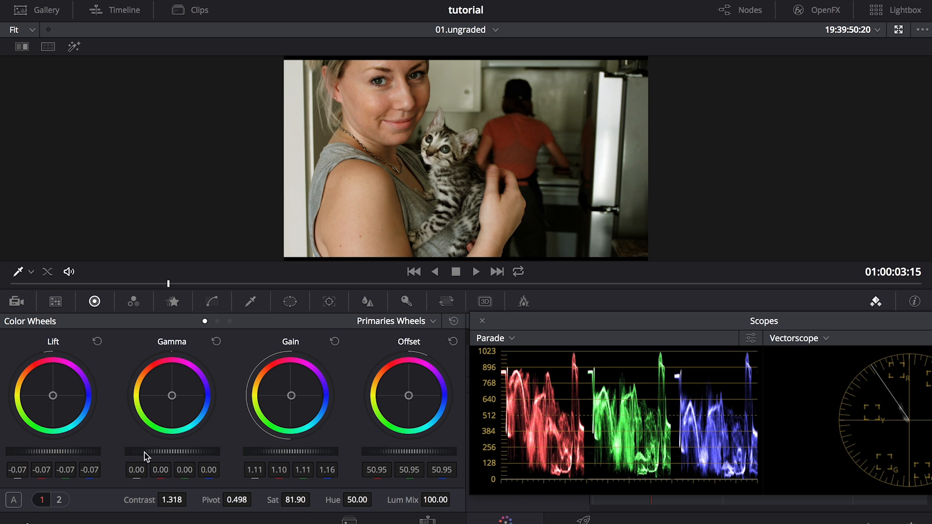
mouse_move(197, 443)
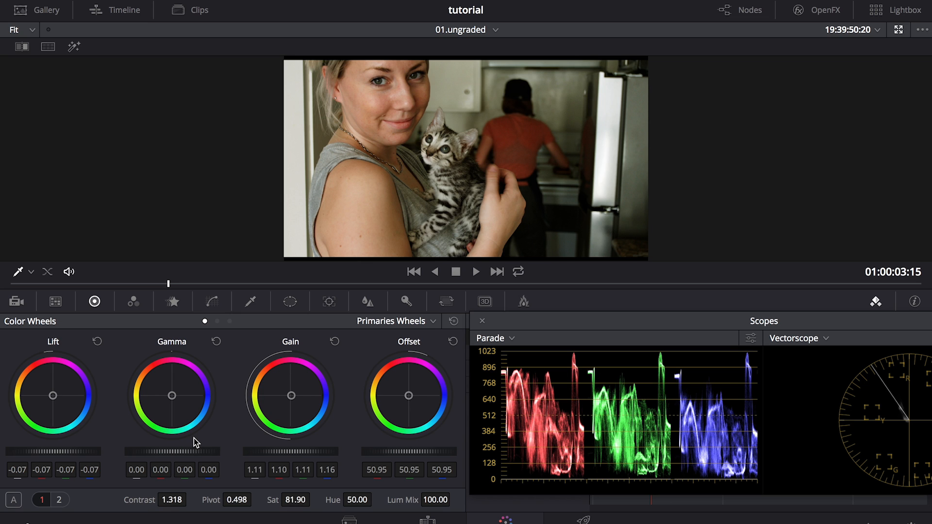
mouse_move(182, 316)
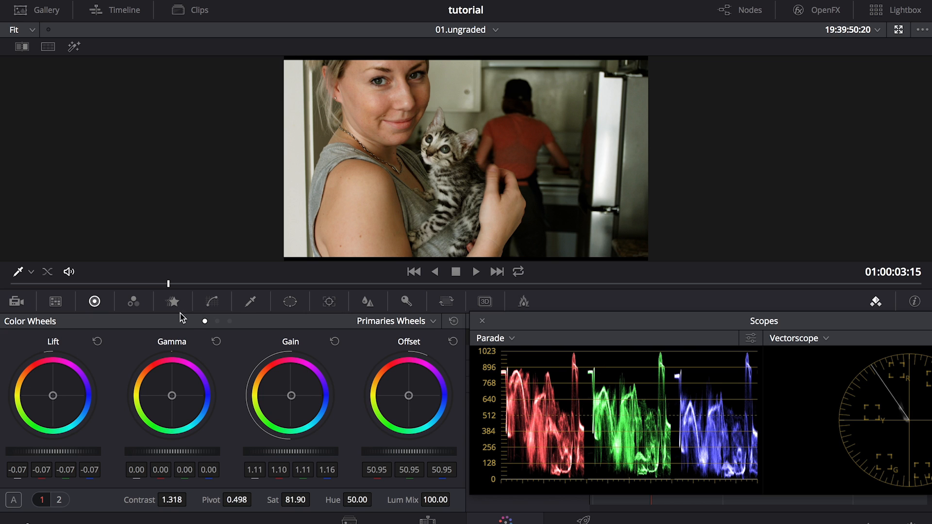
mouse_move(185, 436)
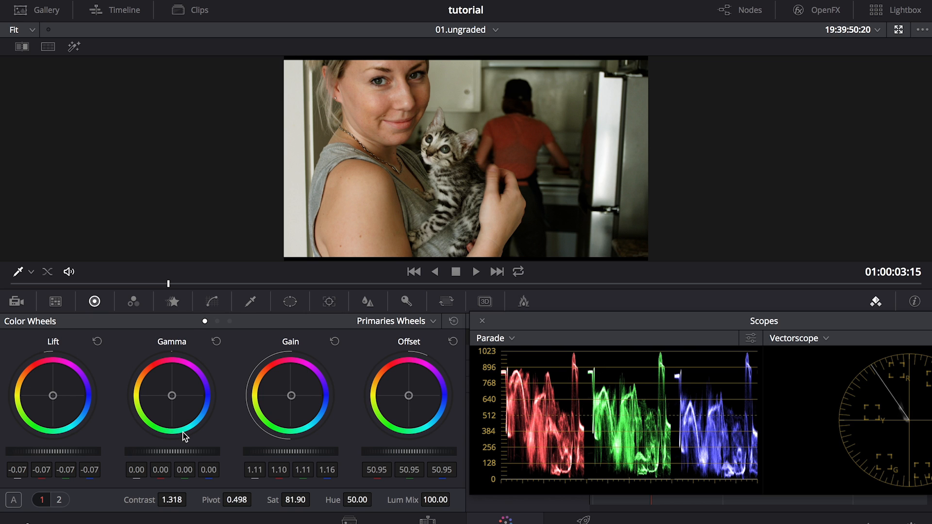
Step: Raise Gamma to 0.03 and Gain to about 1.17, then ease Contrast to 1.298
left_click_drag(168, 450, 205, 451)
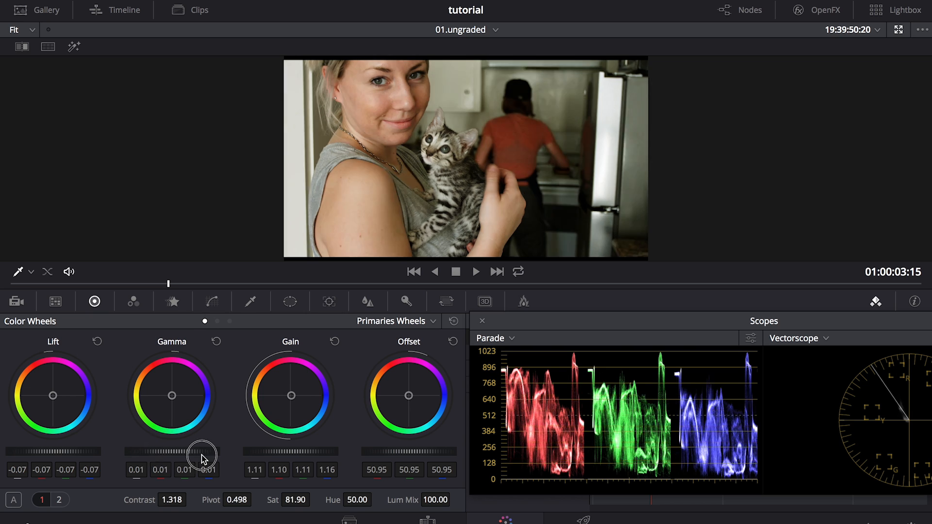
left_click_drag(205, 457, 148, 457)
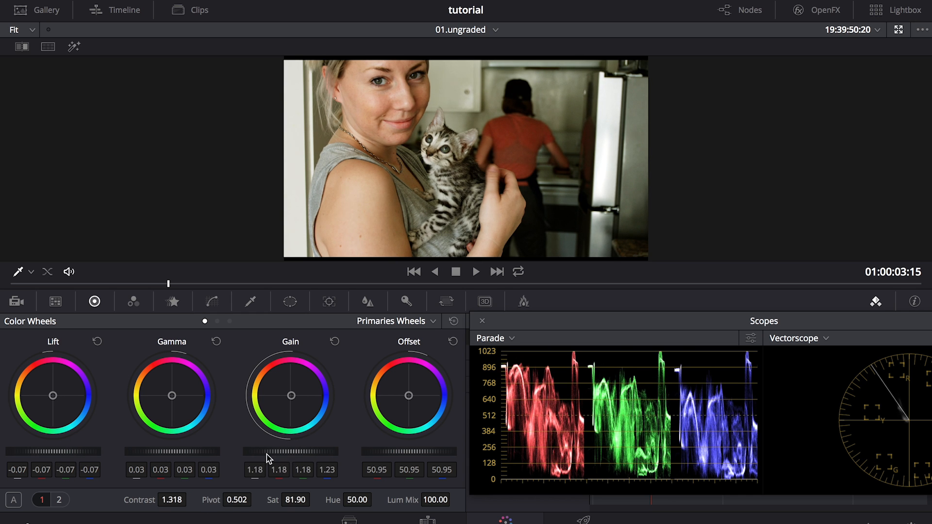
left_click_drag(173, 500, 154, 501)
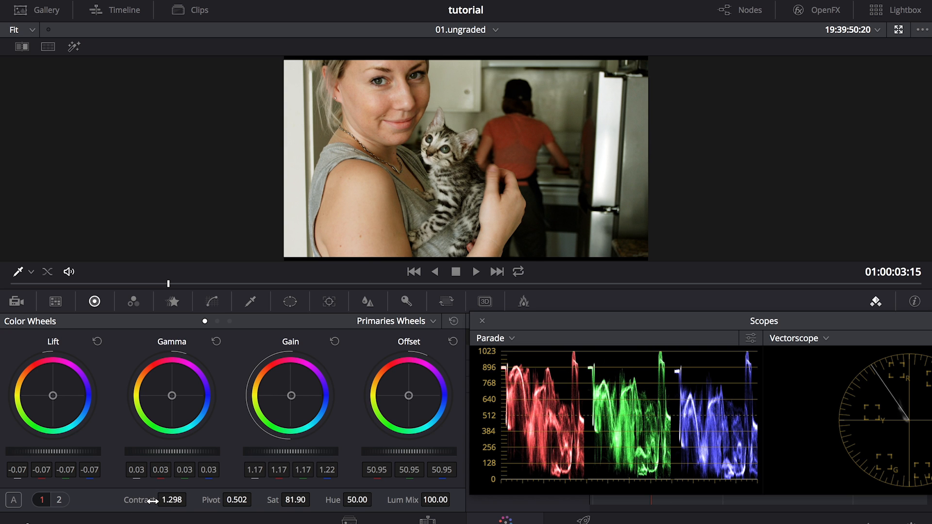
mouse_move(513, 337)
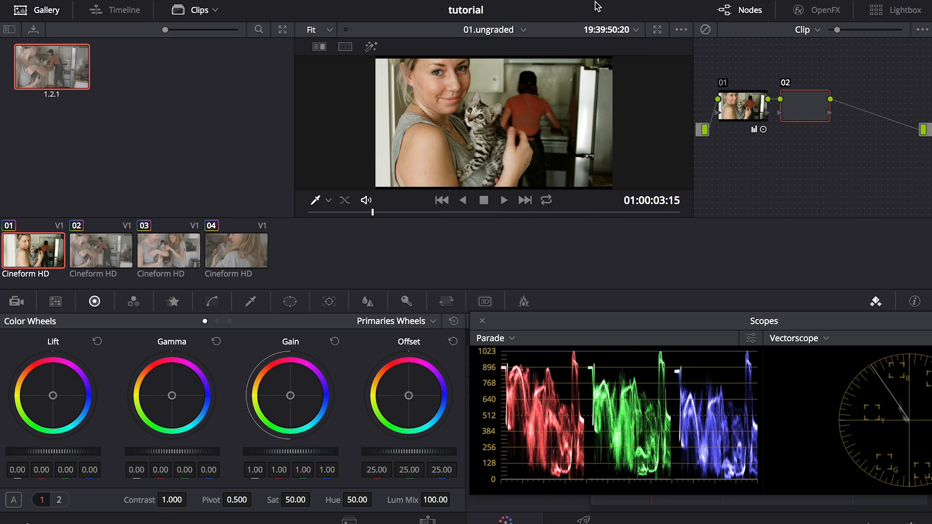
Step: Select node 02 and toggle the enhanced viewer to hide gallery, clips and nodes
left_click(804, 108)
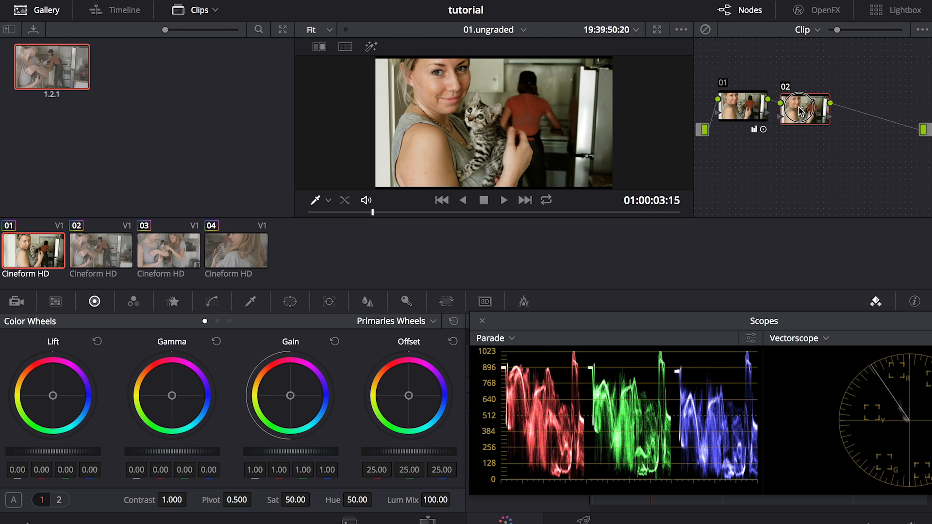
left_click(659, 30)
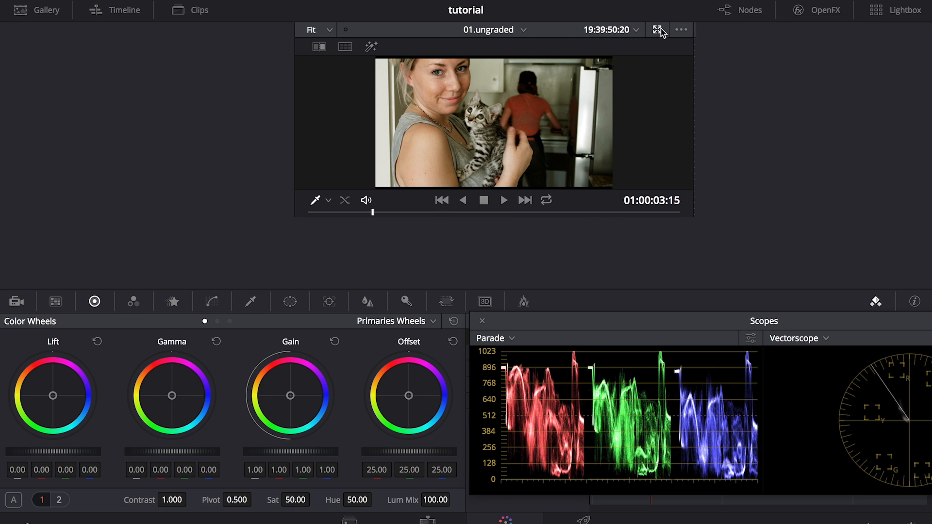
left_click(658, 30)
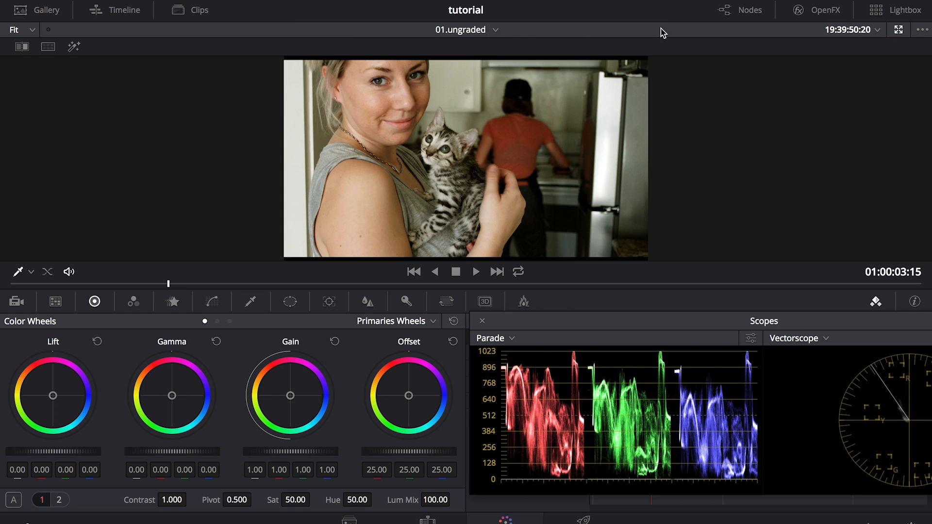
mouse_move(652, 43)
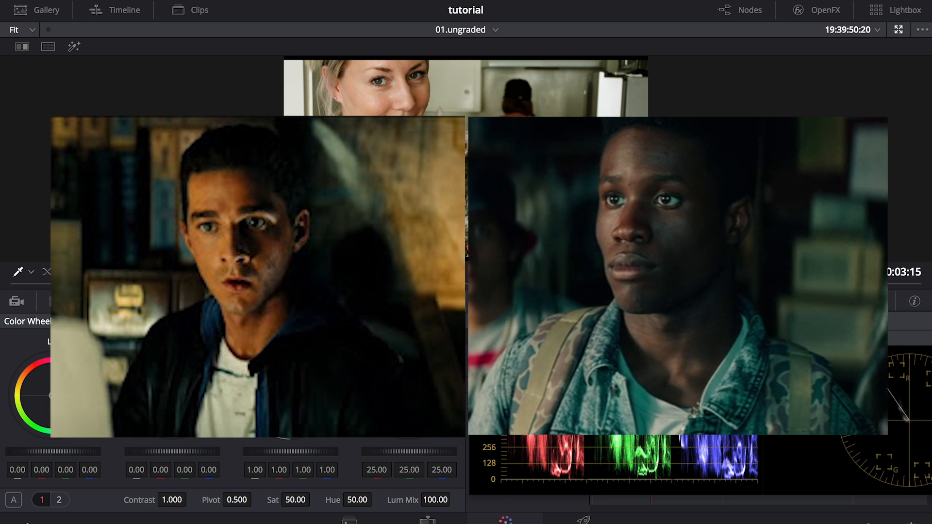
mouse_move(45, 448)
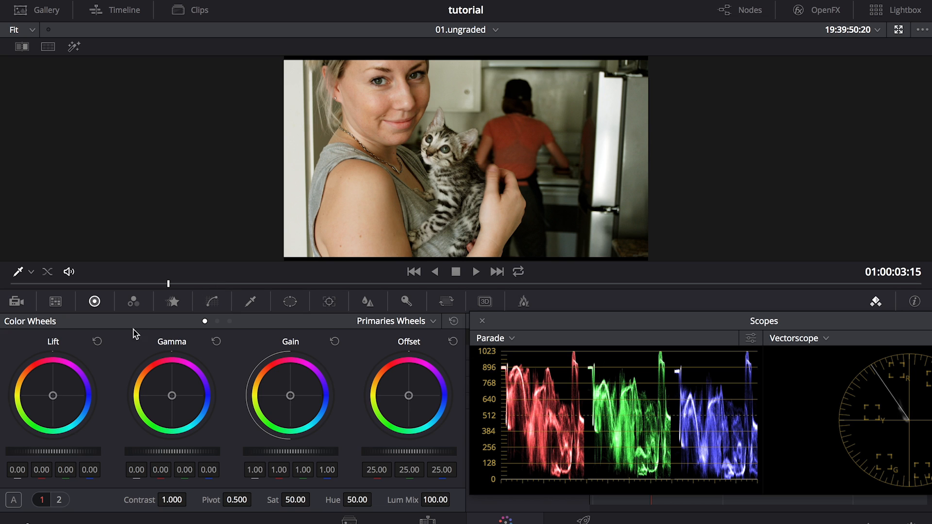
mouse_move(173, 341)
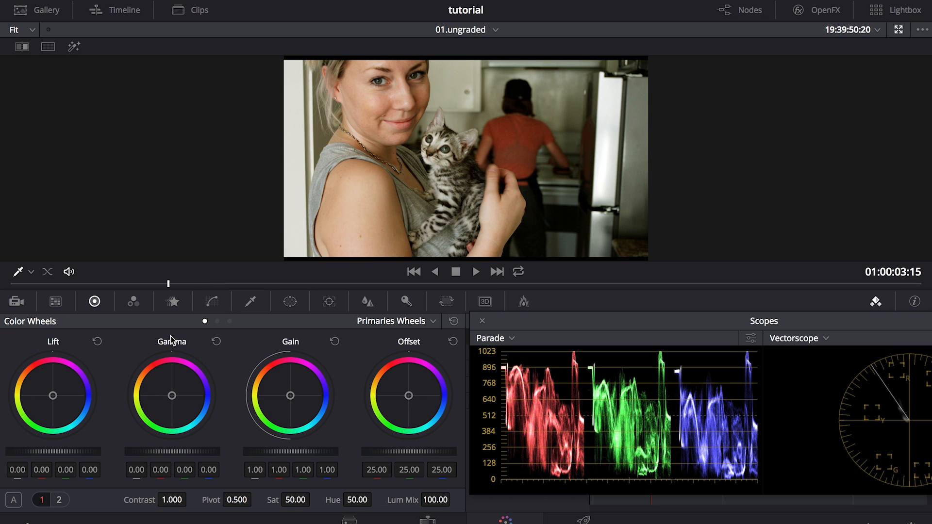
mouse_move(304, 270)
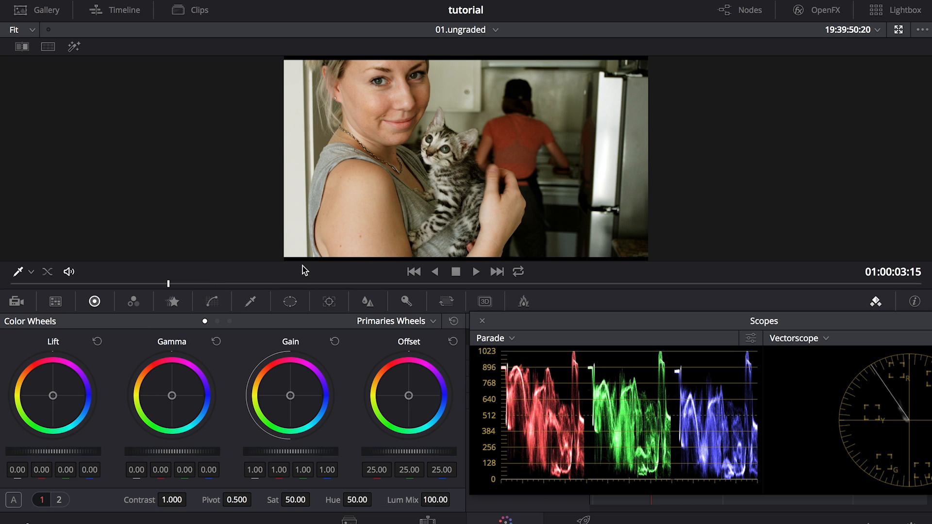
mouse_move(59, 395)
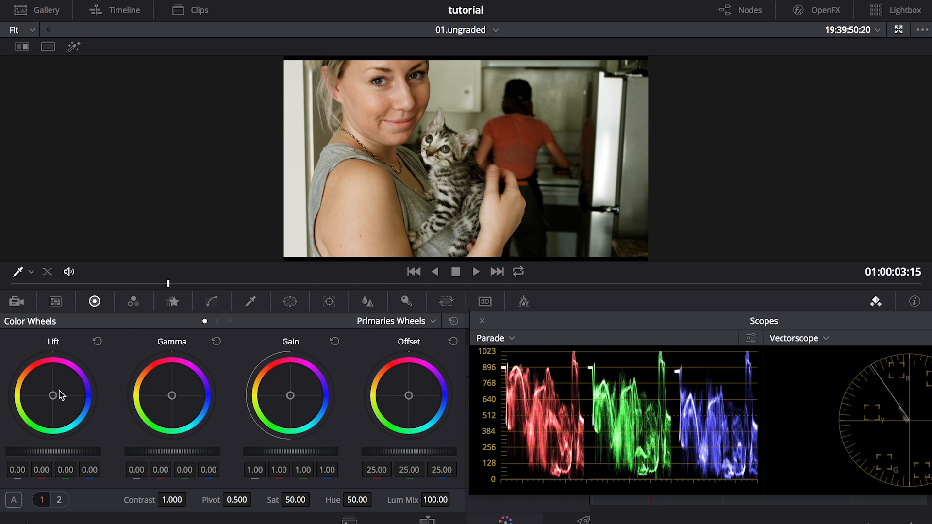
Step: Tint the shadows teal-blue with the Lift color wheel on the second node
left_click_drag(52, 397, 64, 410)
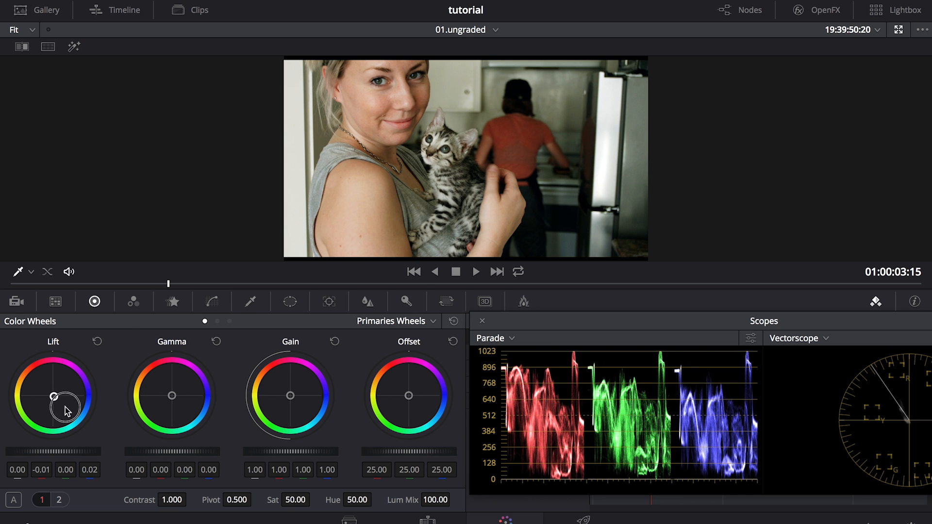
left_click_drag(67, 410, 68, 414)
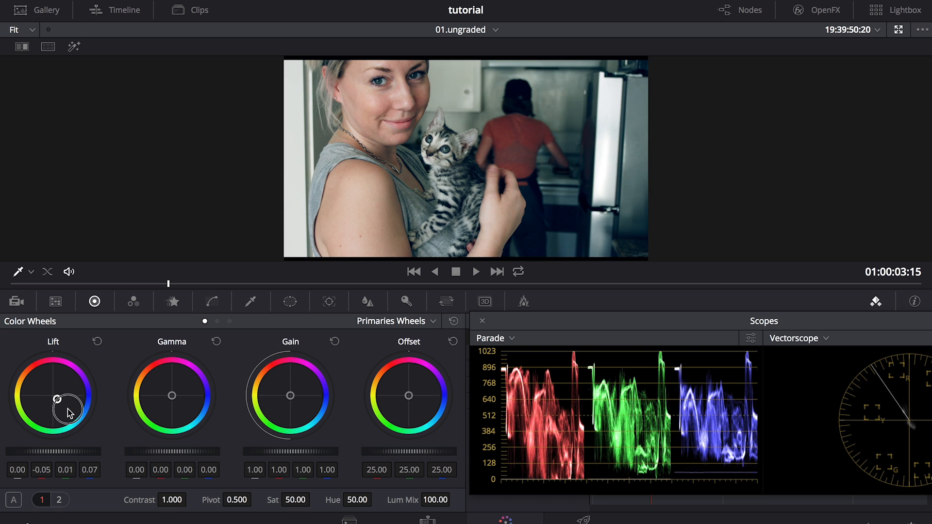
left_click_drag(70, 414, 59, 407)
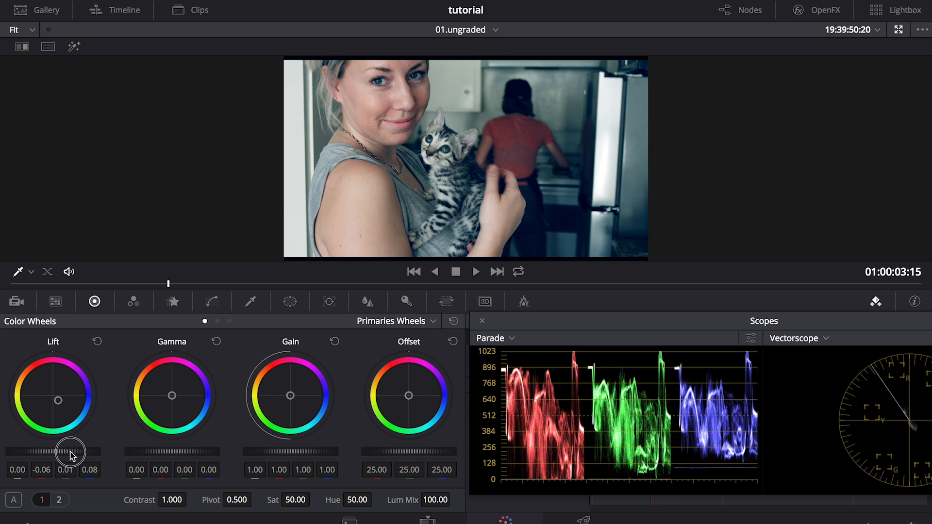
Step: Lower the Lift master slider to about -0.03 to deepen the blacks
left_click_drag(71, 453, 55, 458)
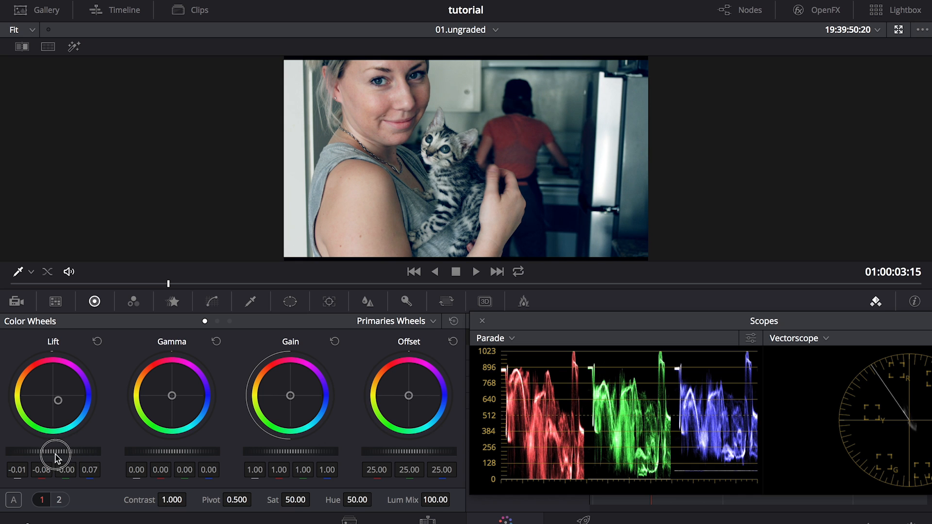
left_click_drag(57, 452, 64, 455)
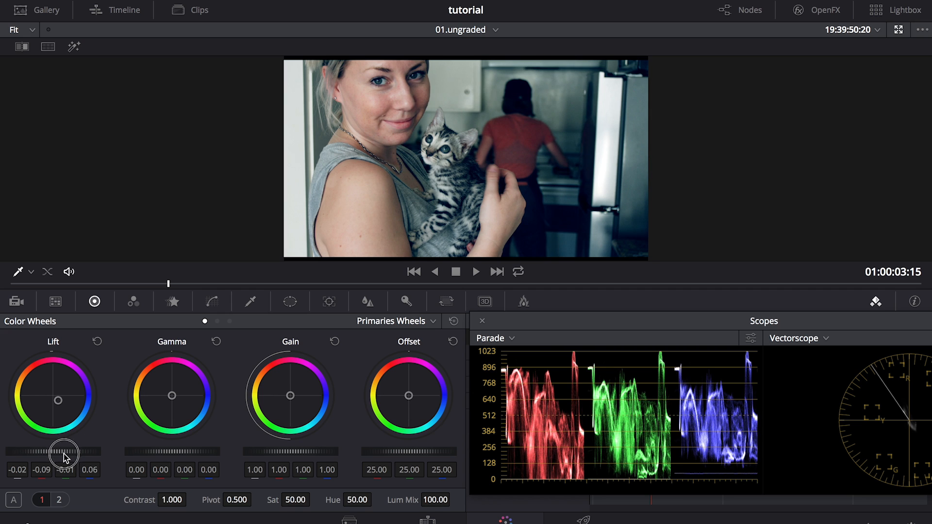
left_click_drag(62, 453, 53, 453)
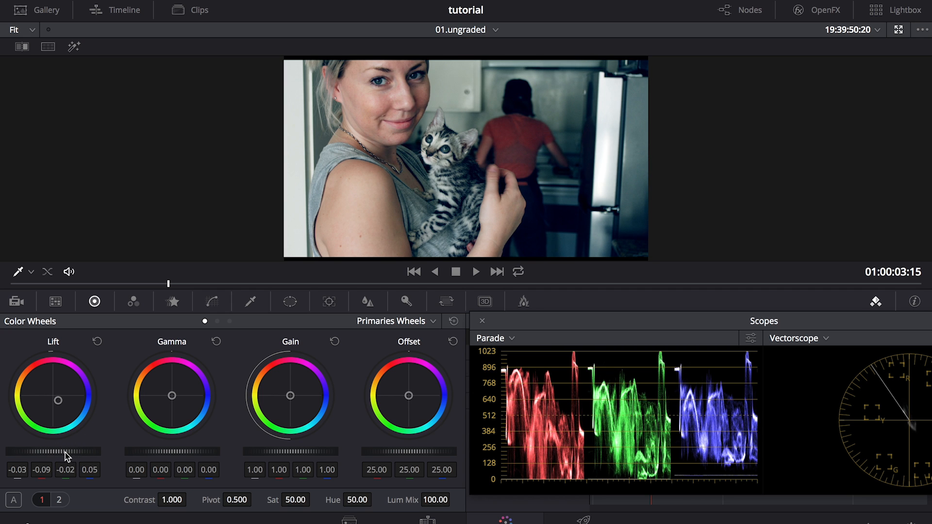
mouse_move(159, 294)
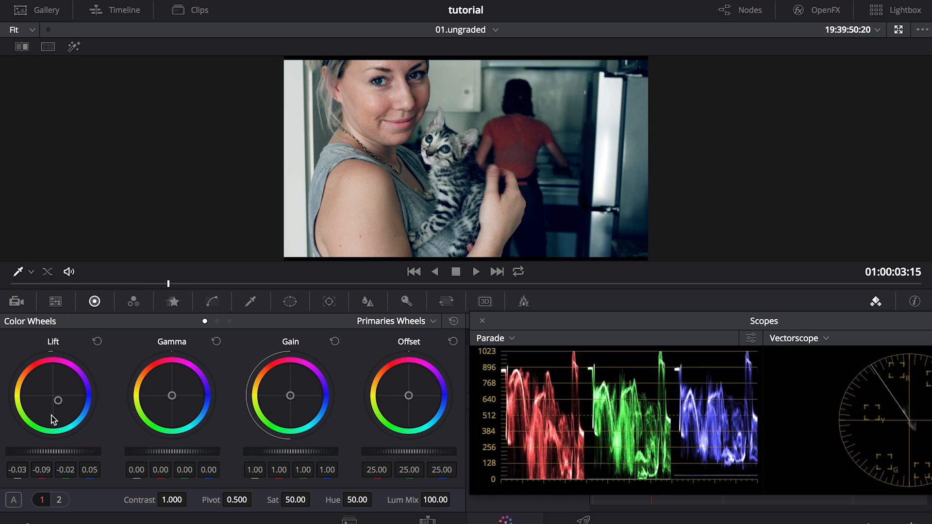
mouse_move(107, 399)
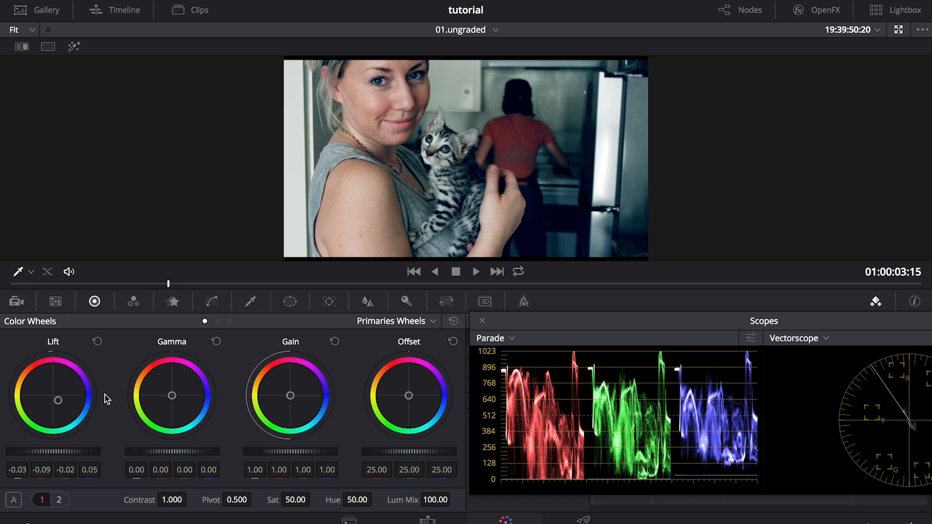
mouse_move(173, 403)
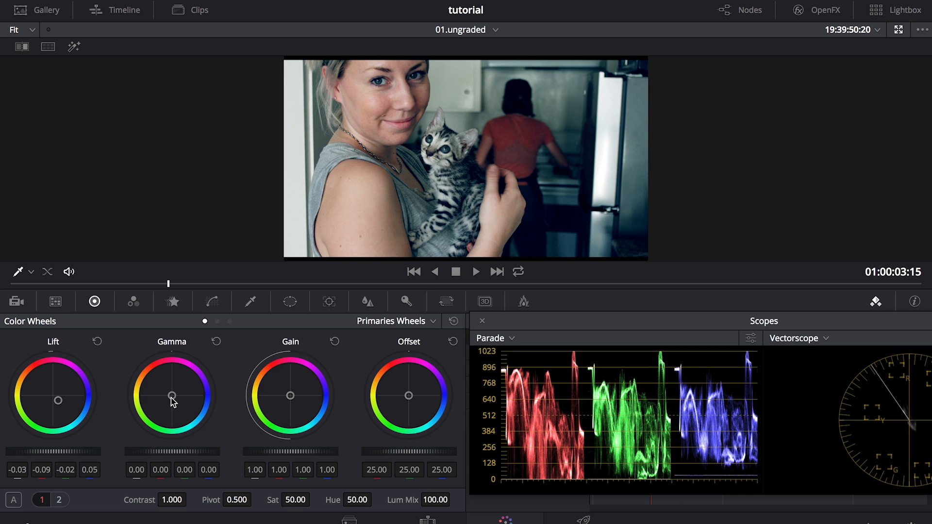
Step: Warm the Gamma wheel toward orange, lower Sat to about 42 and nudge the Gain wheel warmer
left_click_drag(172, 396, 169, 387)
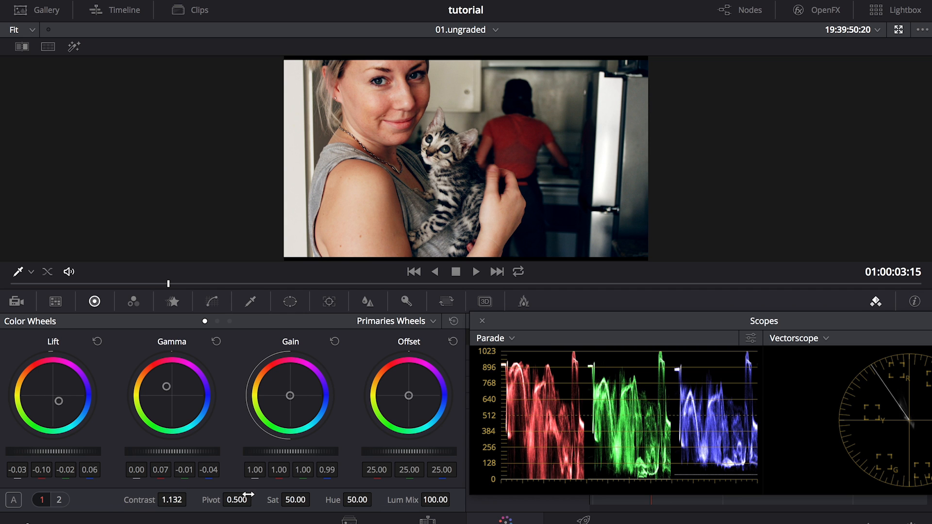
left_click_drag(292, 499, 256, 499)
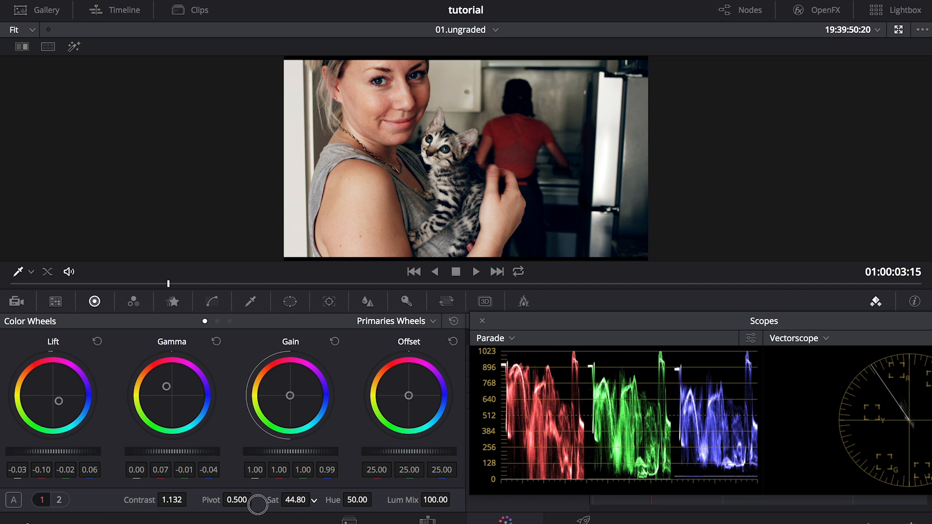
left_click_drag(290, 396, 286, 395)
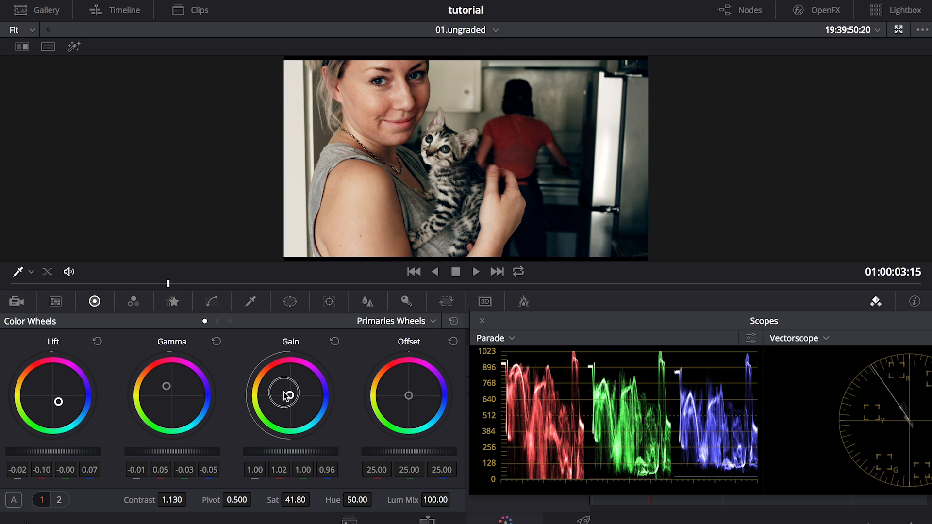
left_click_drag(286, 395, 281, 454)
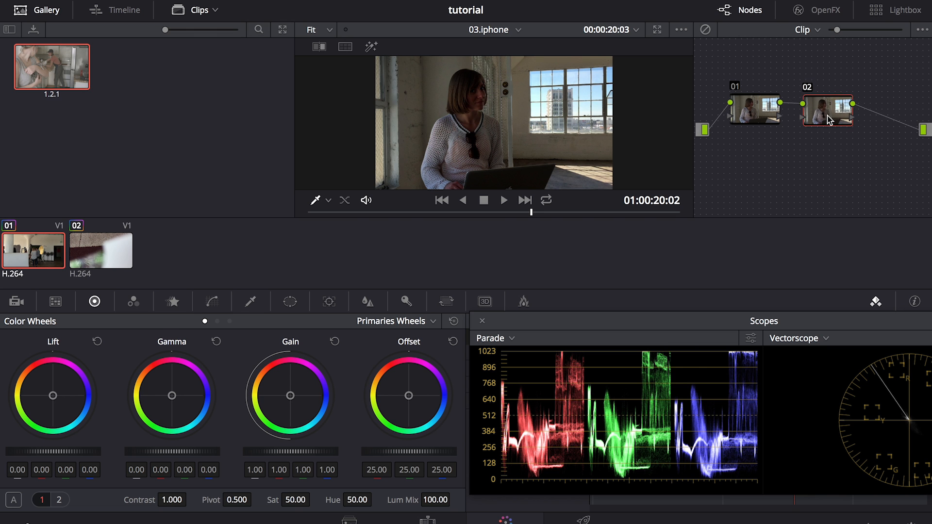
mouse_move(788, 223)
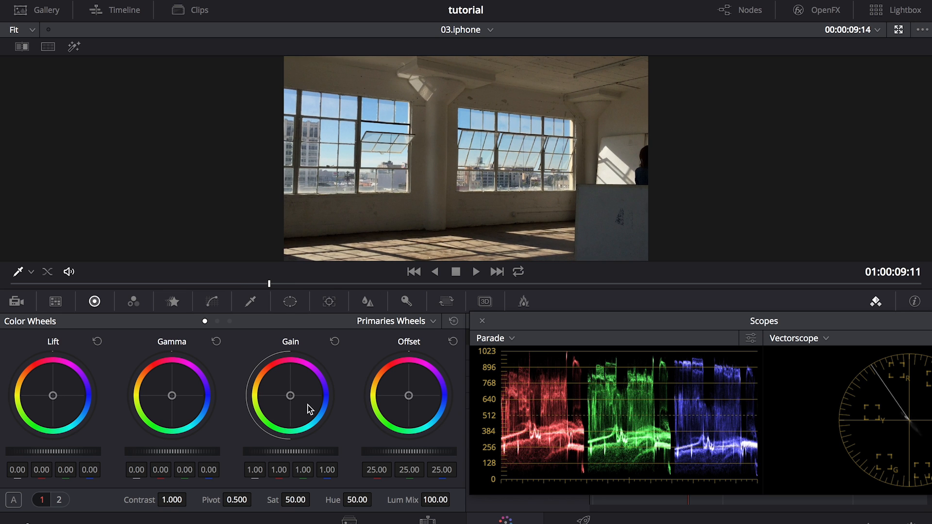
Step: Brighten the loft clip's highlights, rebalance their cast and lift the midtones
left_click_drag(291, 452, 290, 453)
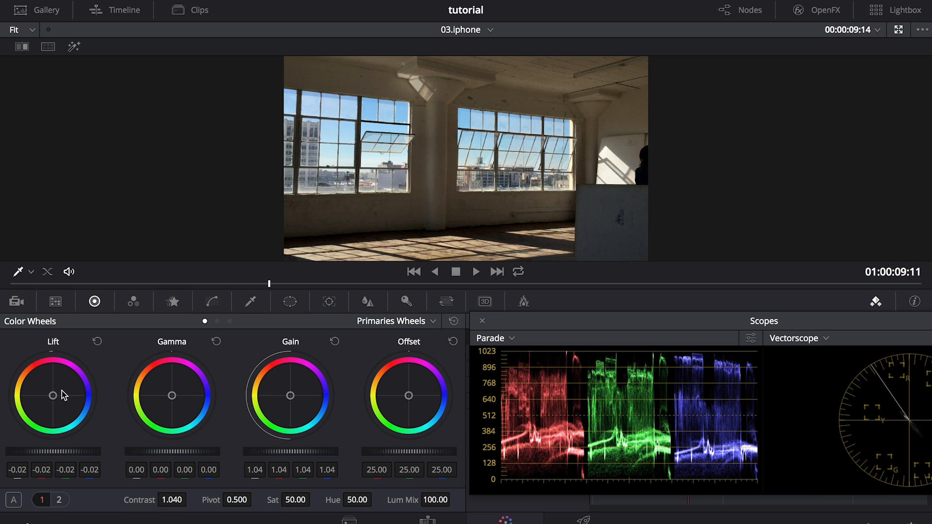
left_click_drag(52, 396, 38, 380)
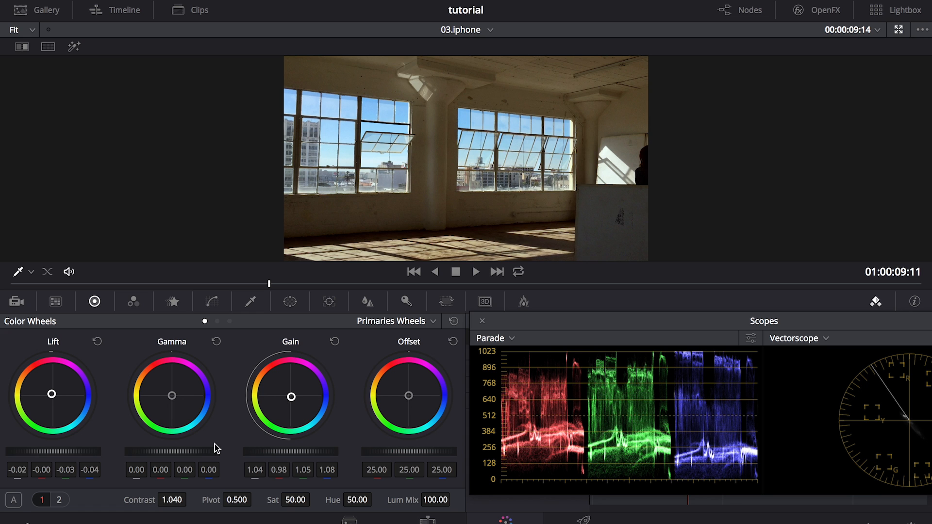
left_click_drag(184, 453, 223, 453)
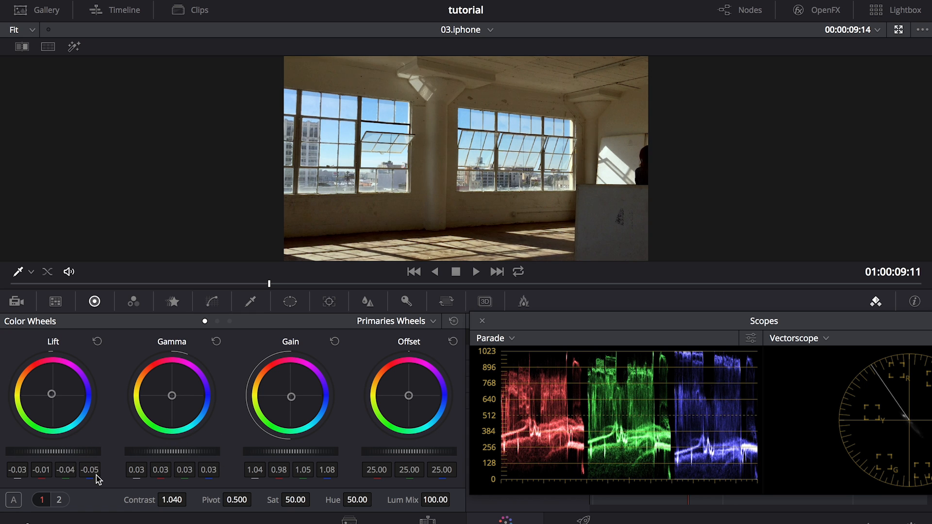
Step: Play the loft clip in the viewer to review the correction, then stop
left_click(476, 272)
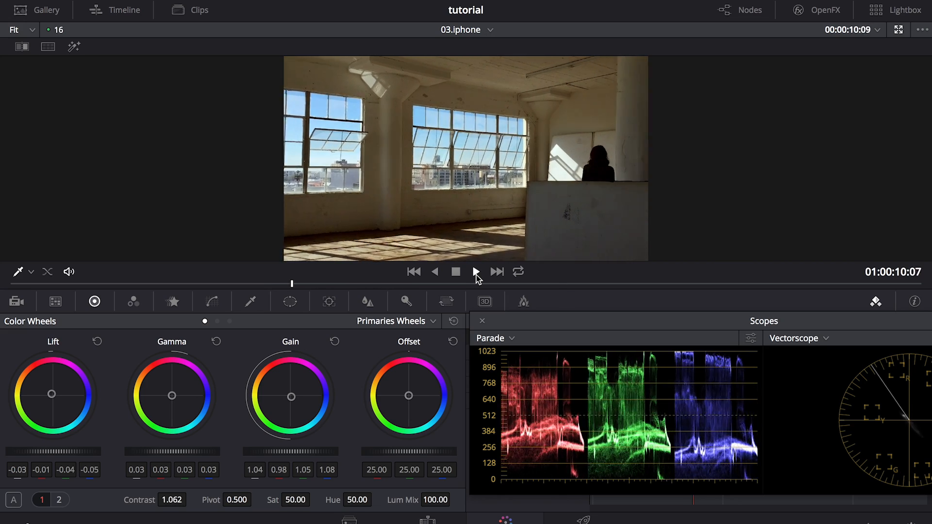
left_click(475, 272)
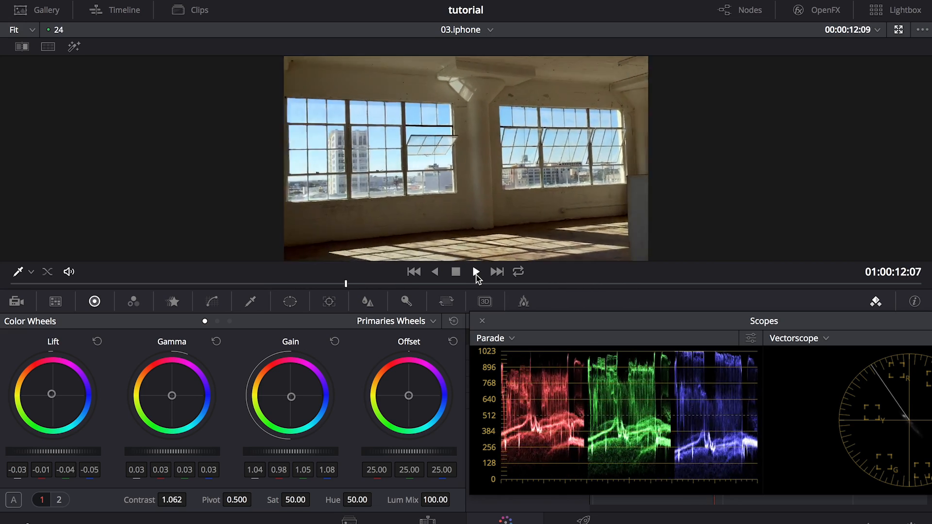
left_click(476, 271)
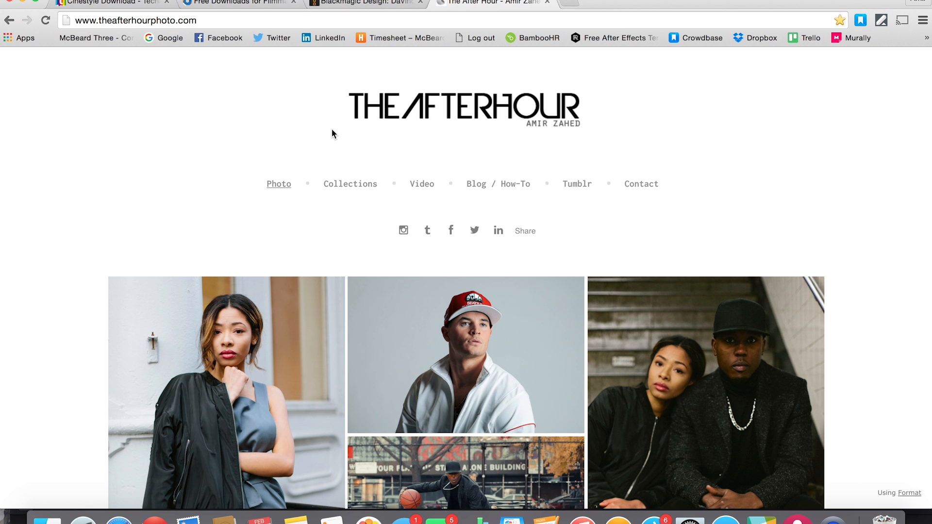
Step: Browse The Afterhour site's Video page in Chrome, scrolling through its content
left_click(422, 184)
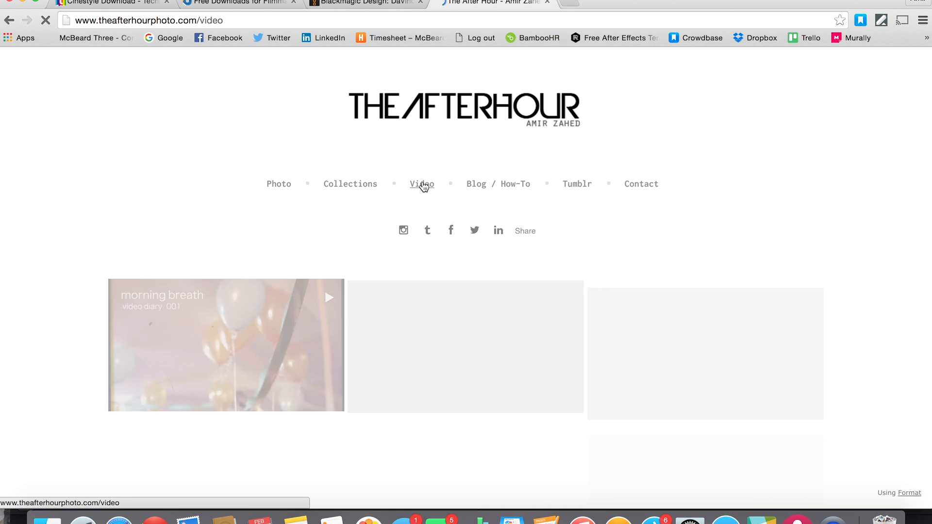
scroll("down", 3)
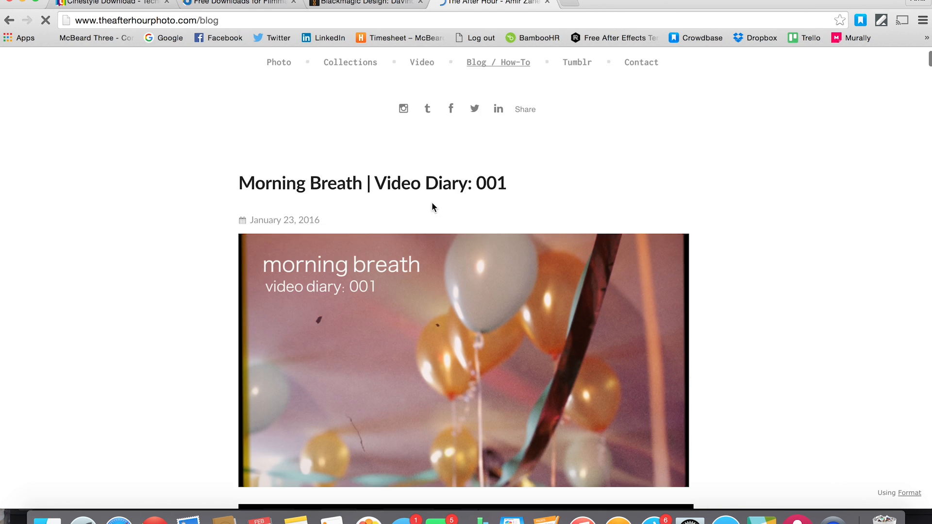
scroll("down", 3)
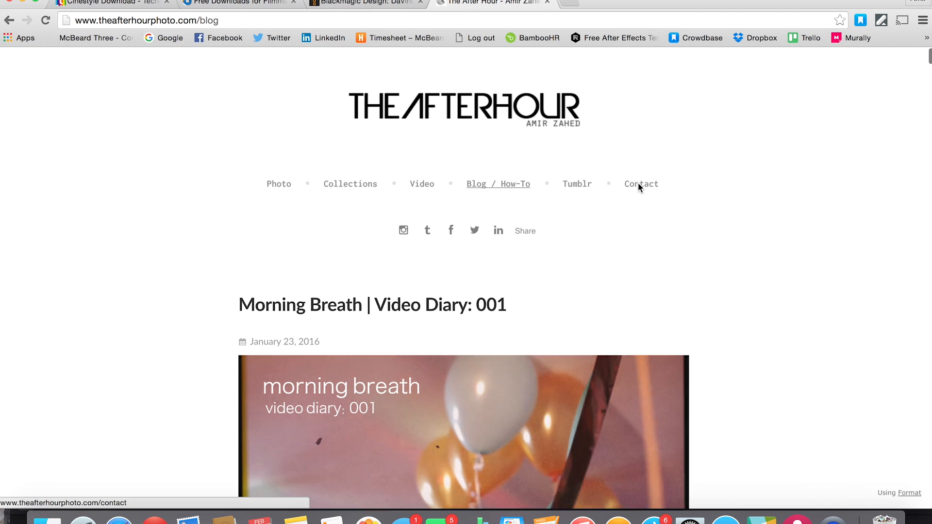
Step: Review the Contact page's form, then return to the photo home page via the site logo
left_click(641, 183)
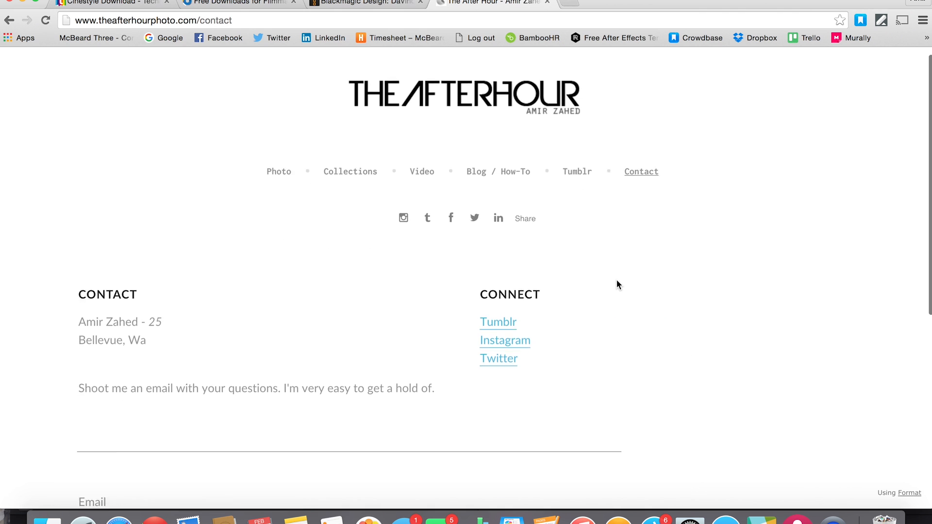
scroll("down", 3)
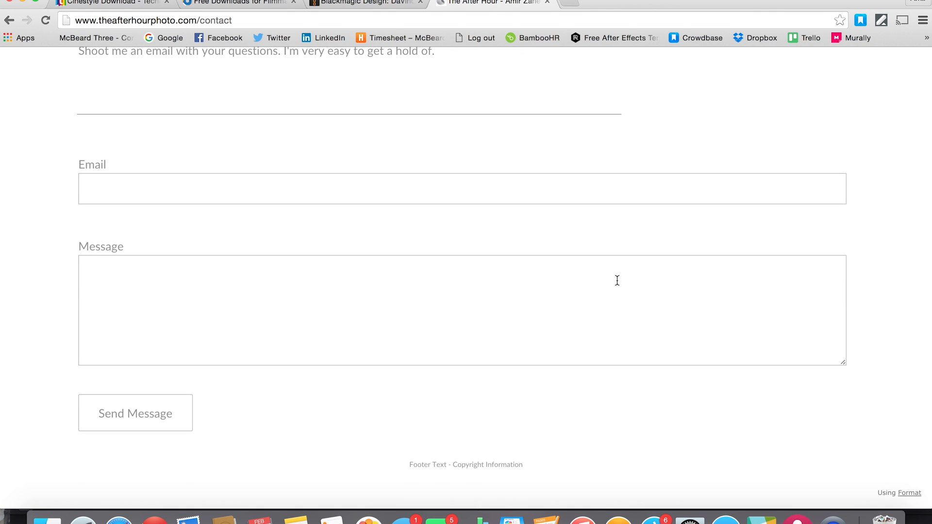
left_click(464, 109)
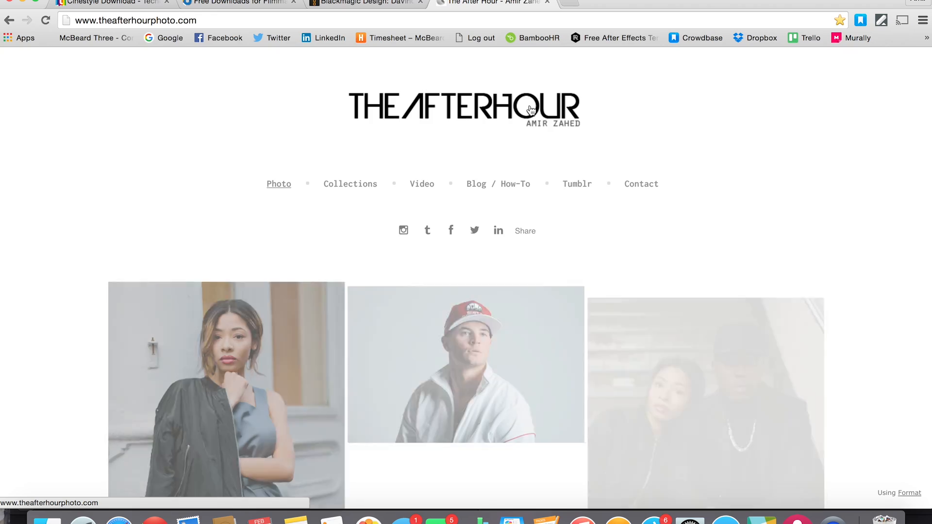